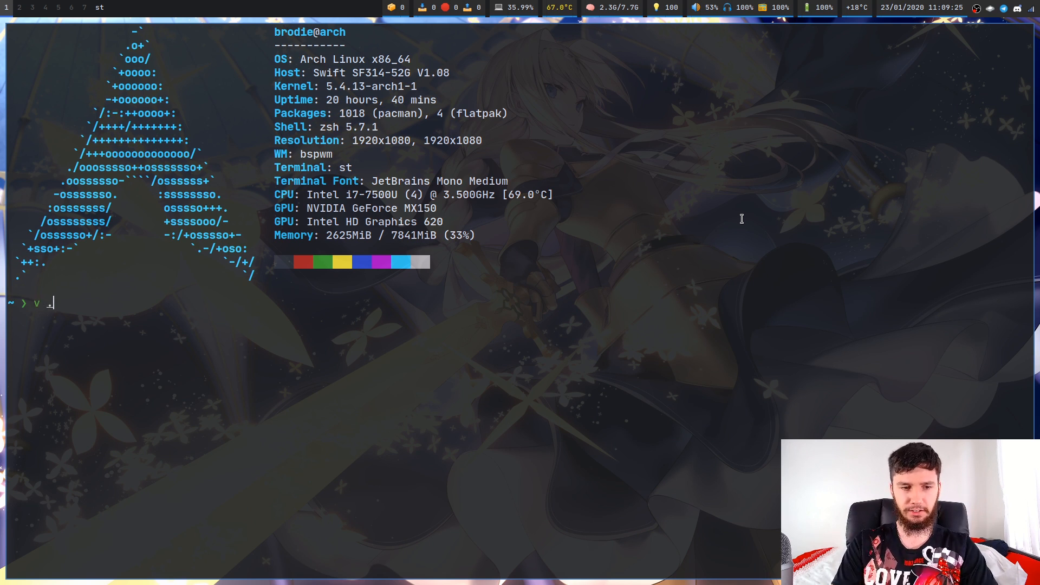
Close .zshrc, then open .bashrc with 'v .bashr' and quit it with :q! without saving.
text(.zshrc)
text(:q!)
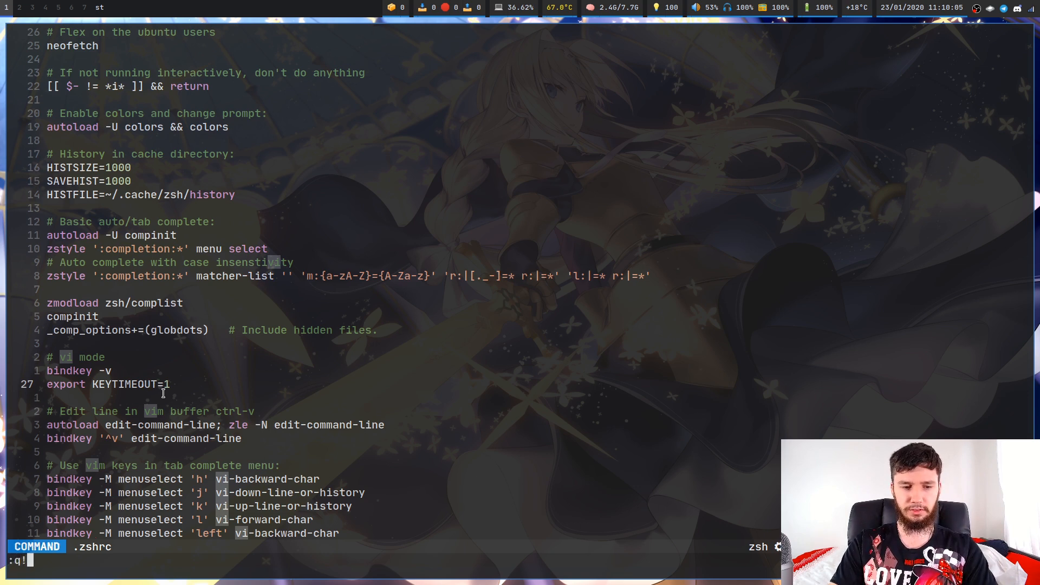
key(Return)
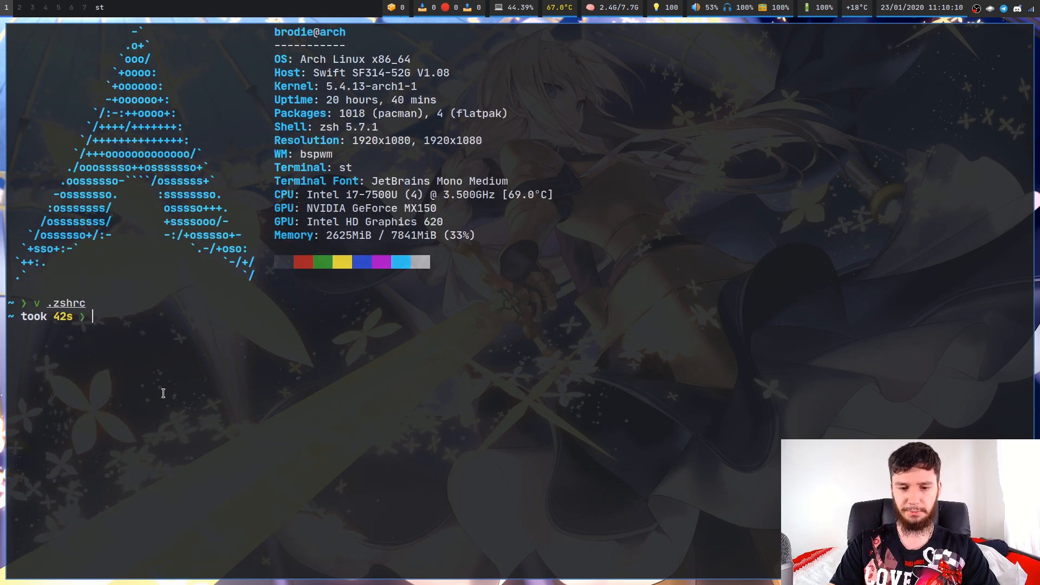
text(v .bashr)
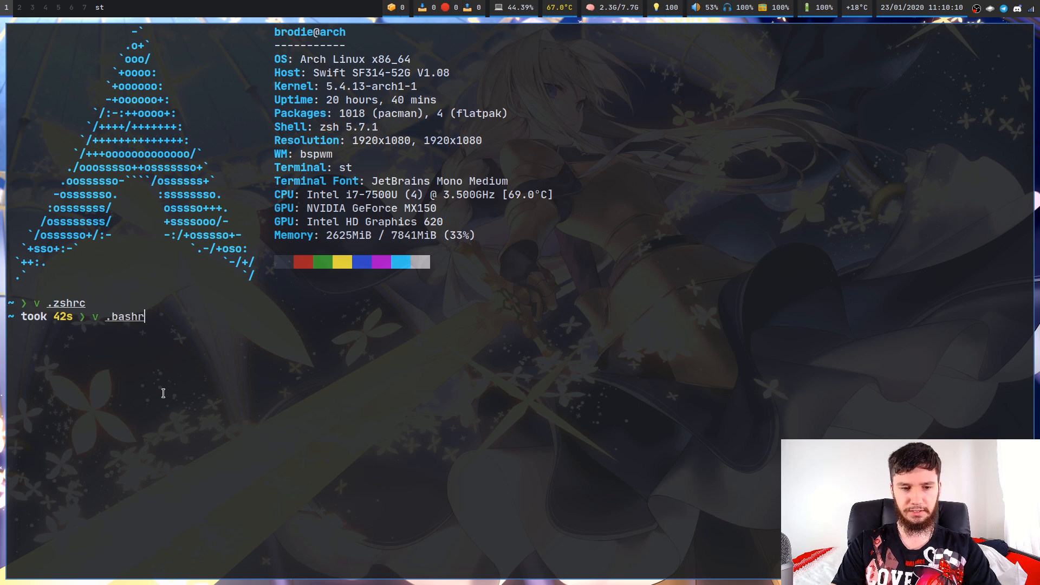
key(Return)
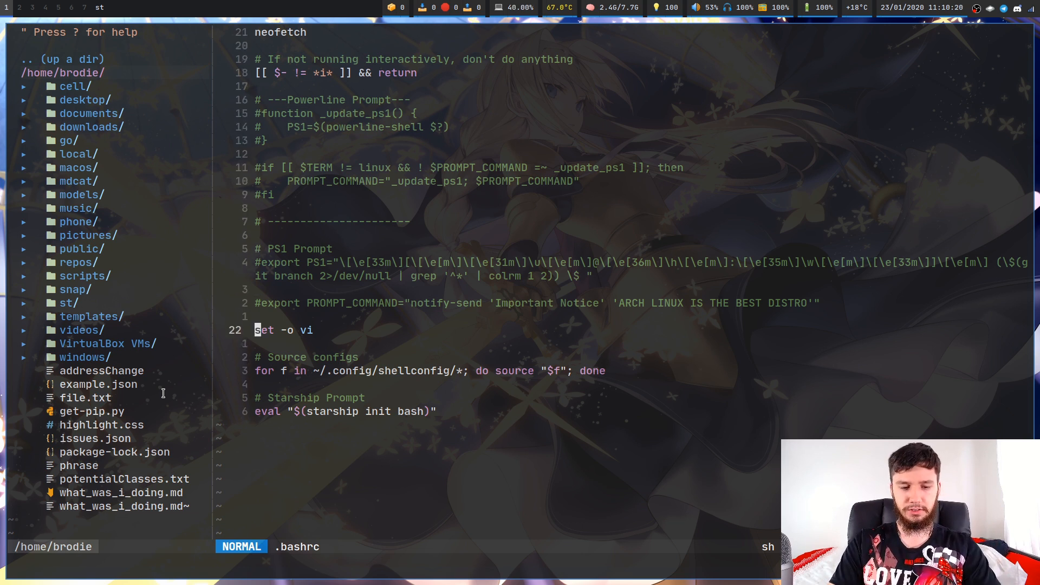
text(:q!)
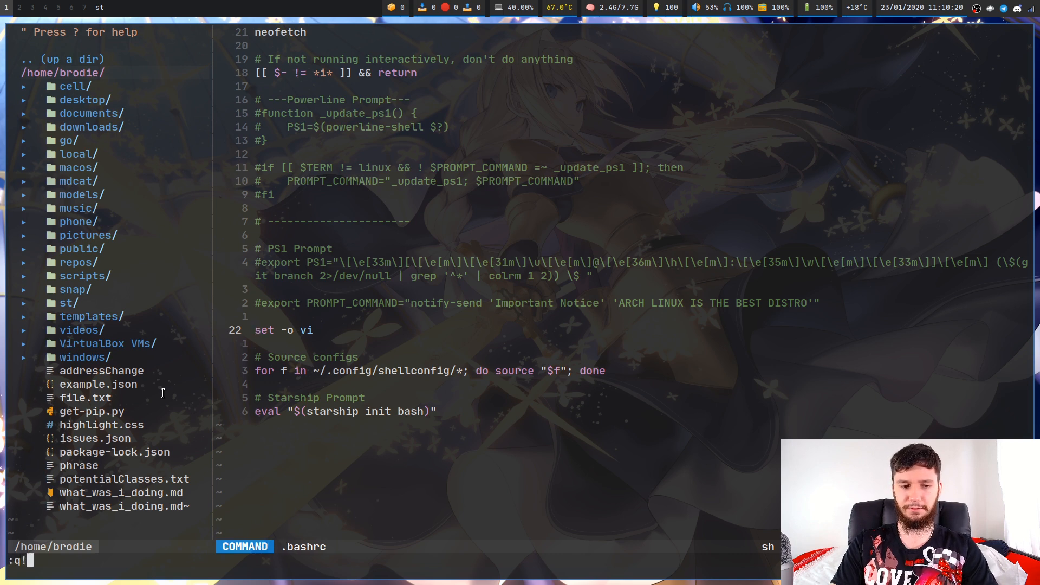
key(Return)
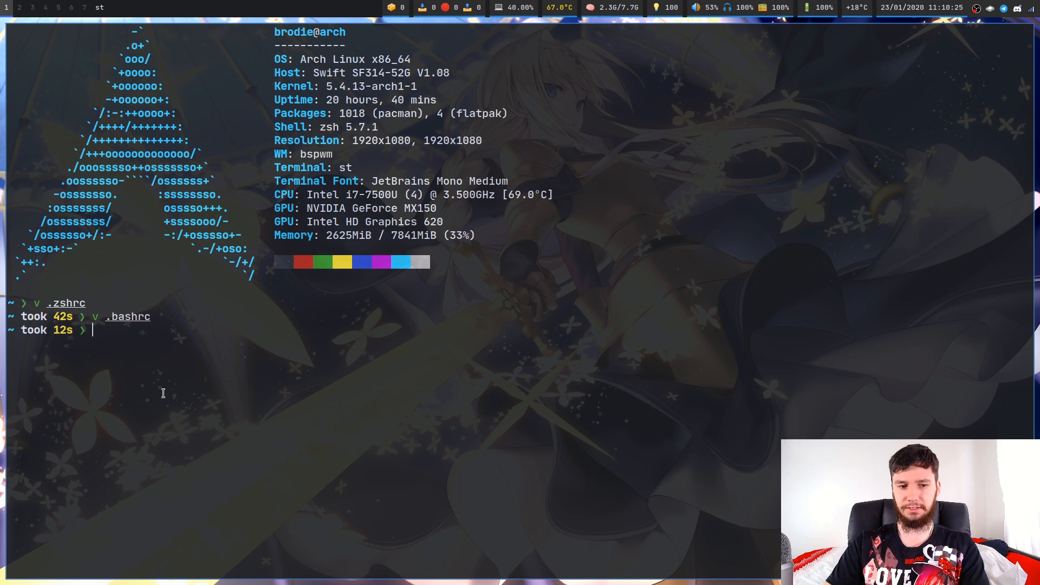
Type a gibberish line with a quote, toggle vi modes with Esc, I and a, then type clear.
text(sdbfshdbfjshdfj()
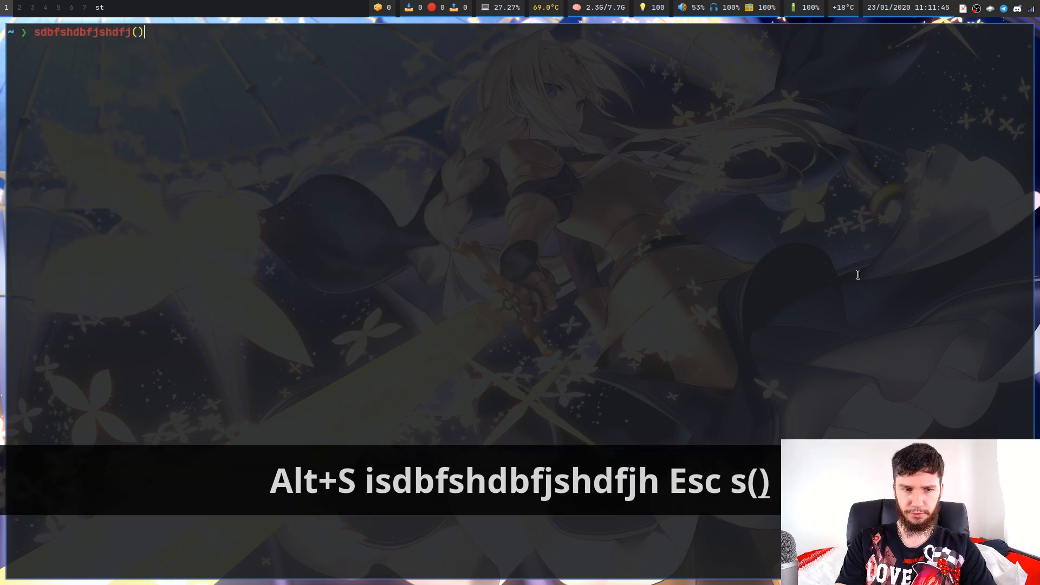
text(sdbfshbkjdshf)
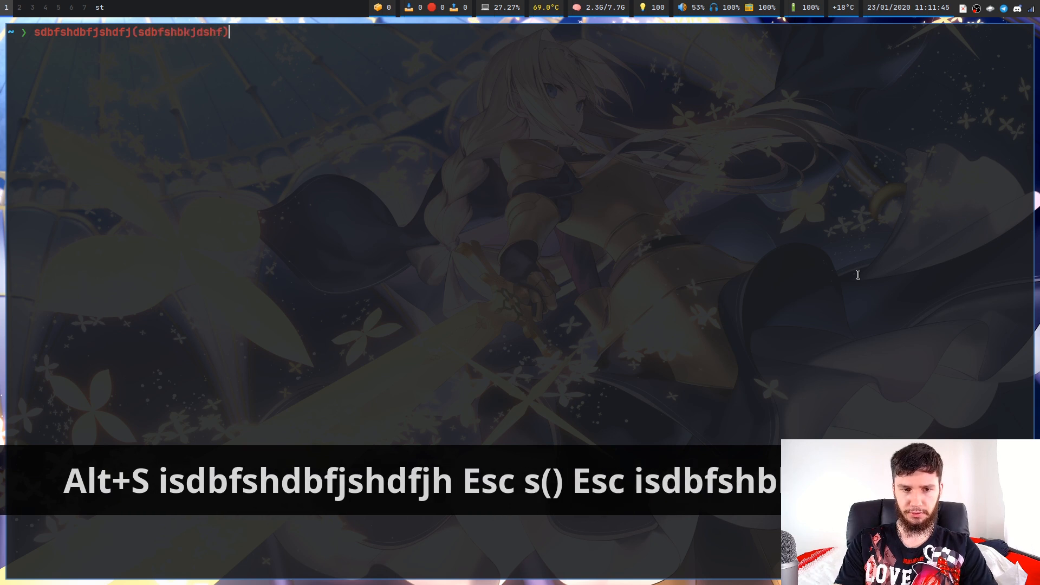
text(')
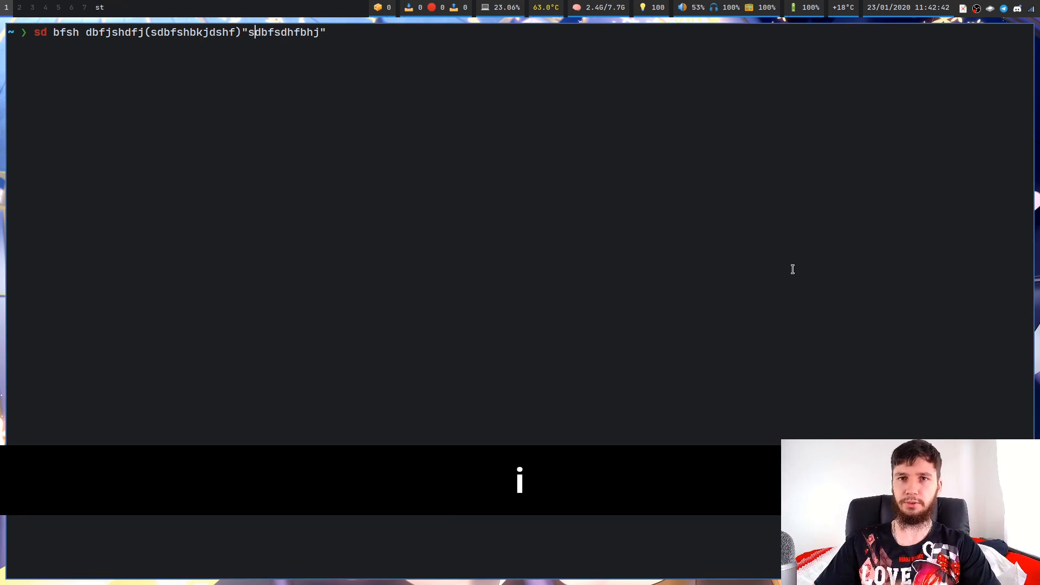
key(Escape)
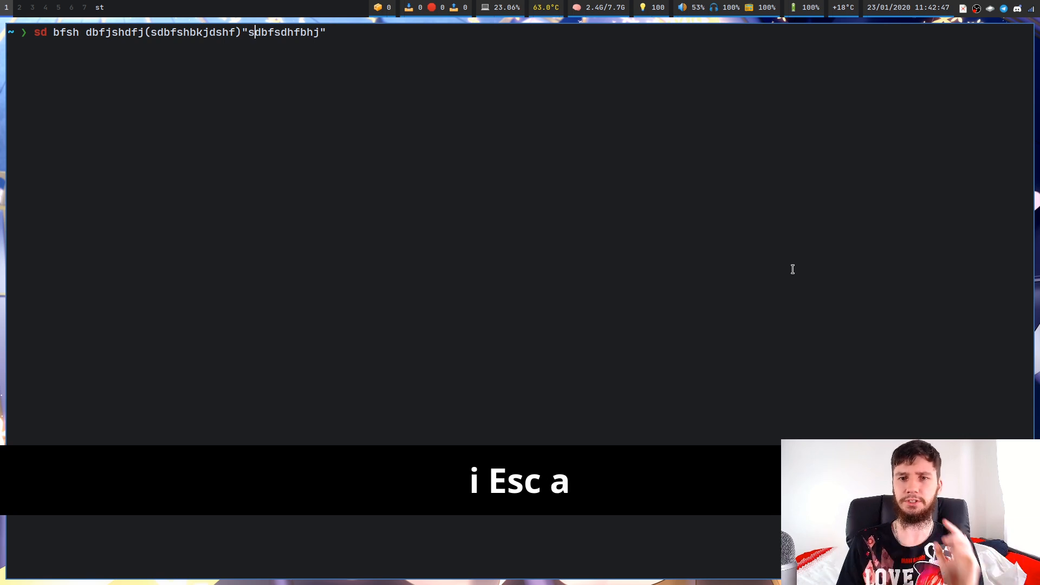
key(Escape)
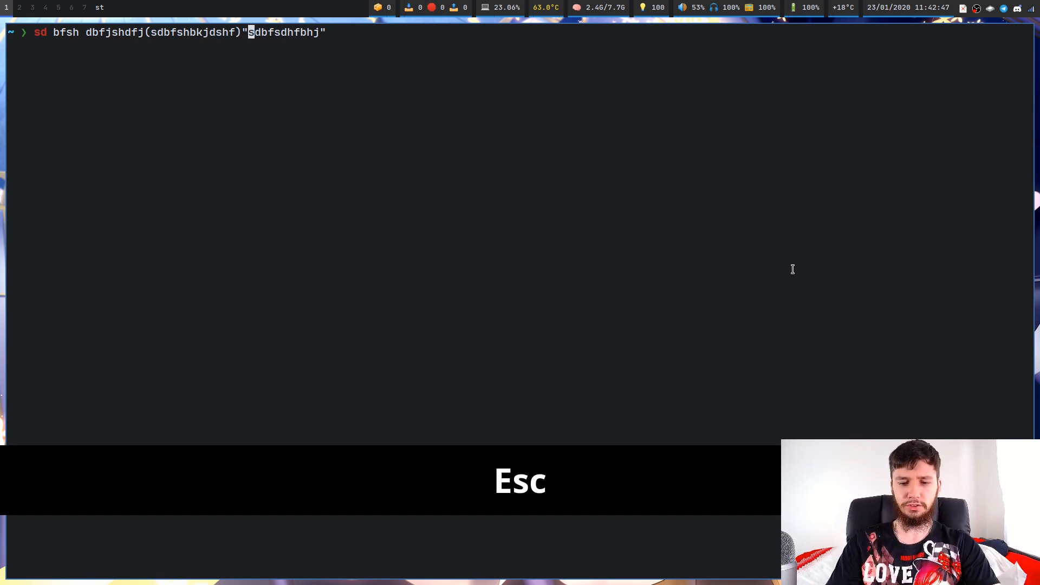
key(I)
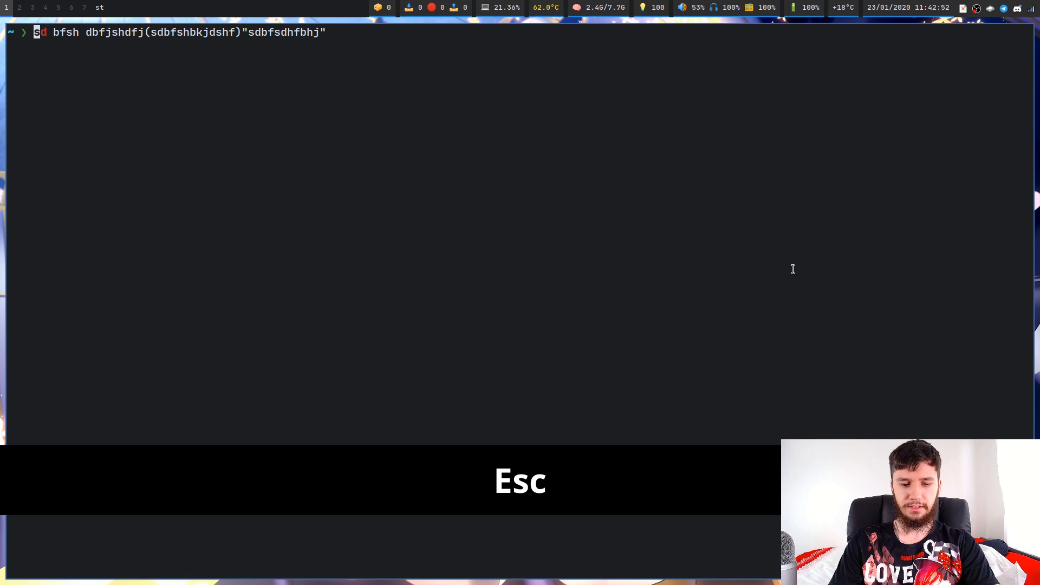
key(a)
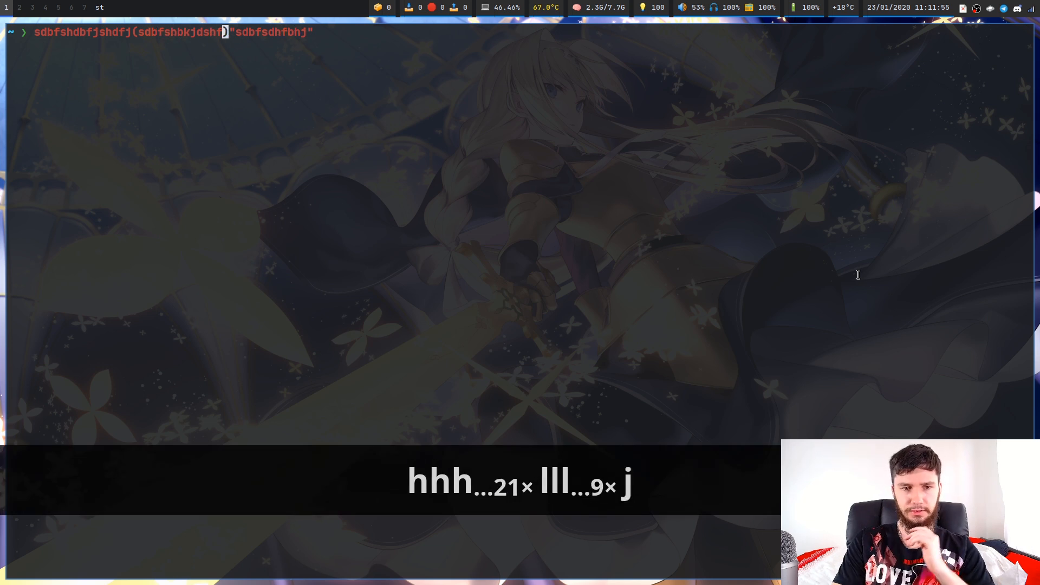
text(clear)
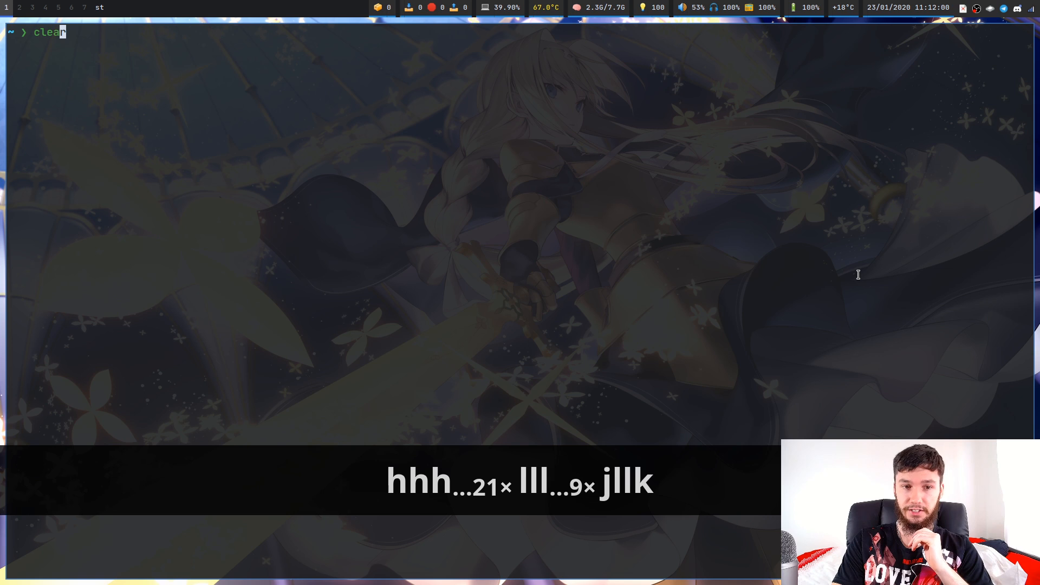
Recall the gibberish command, jump to its end, hop through it by words, and return to its start.
text(sdbfshdbfjshdfj(sdbfshbkjdshf)"sdbfsdhfbhj)
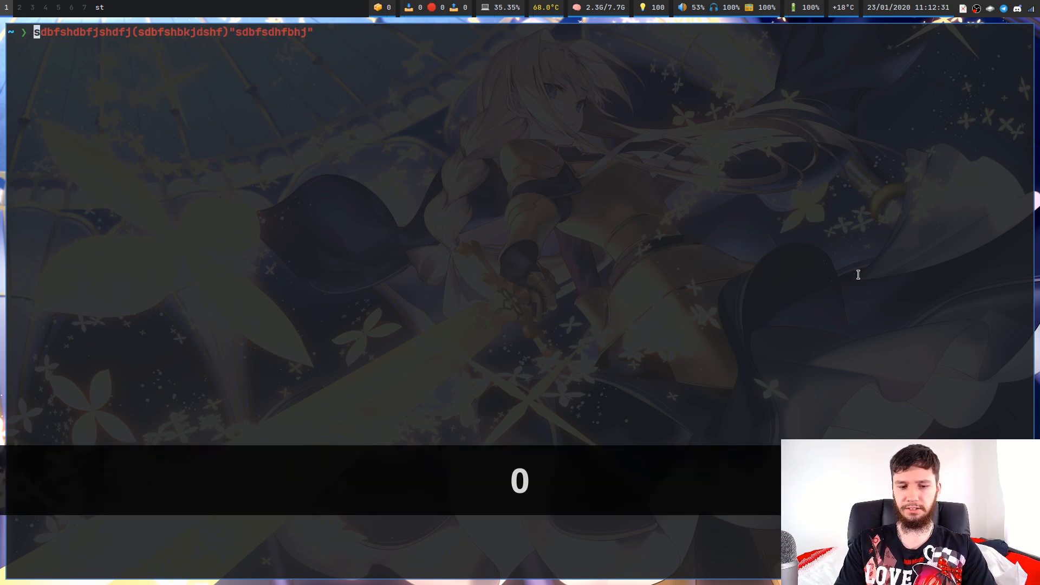
text($)
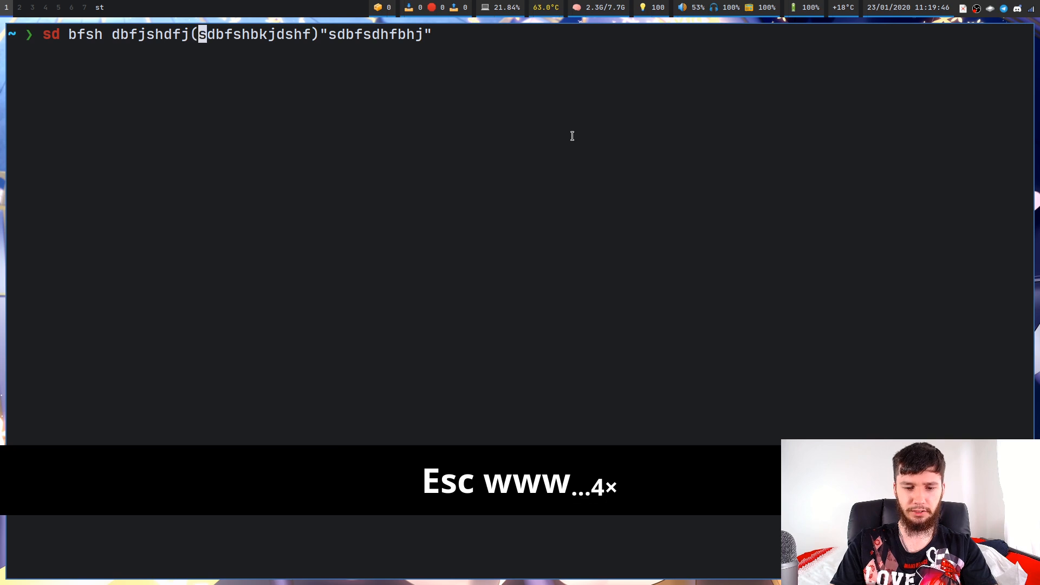
key(G)
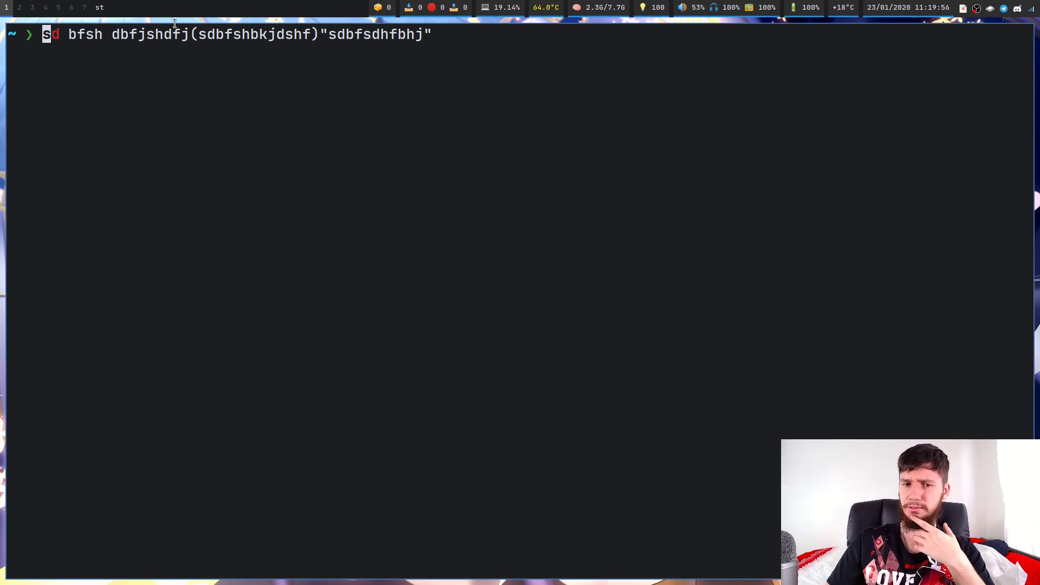
key(Return)
text(sdfsbdh)
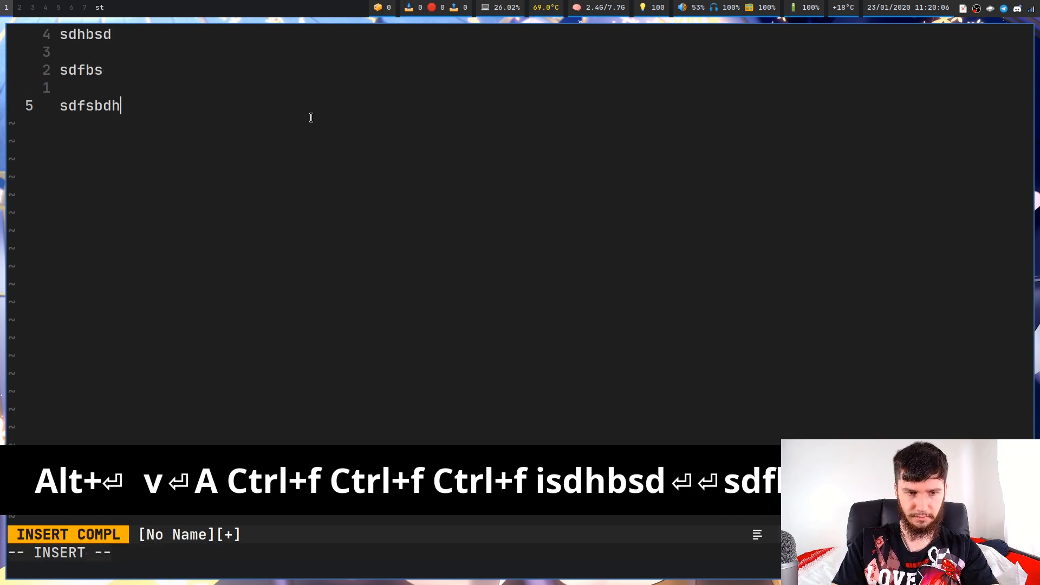
Stop inserting in the scratch buffer and begin a new gibberish command 'sdhbfshdbfh'.
key(Escape)
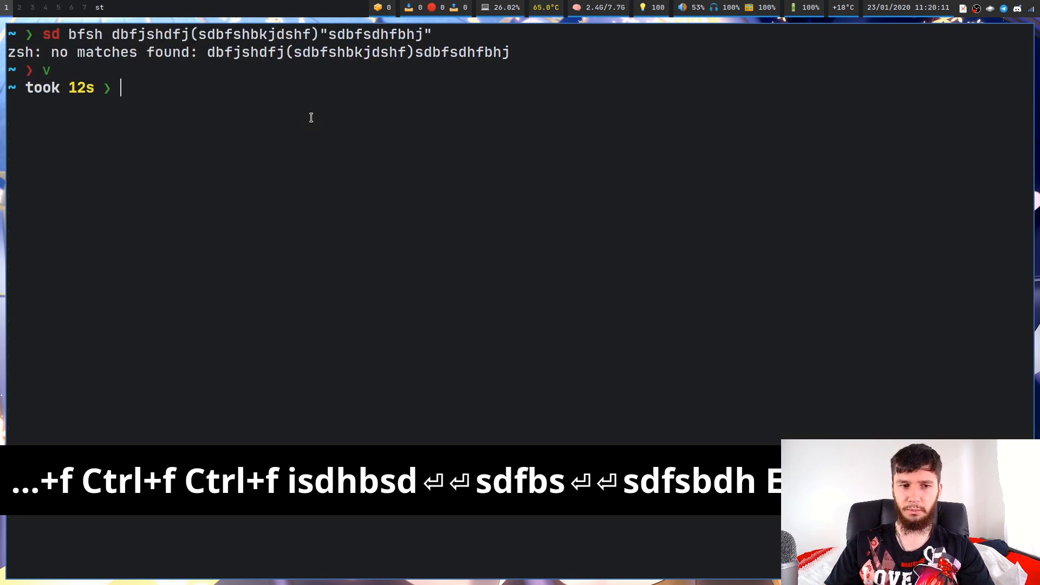
text(sdhbfshdbfh)
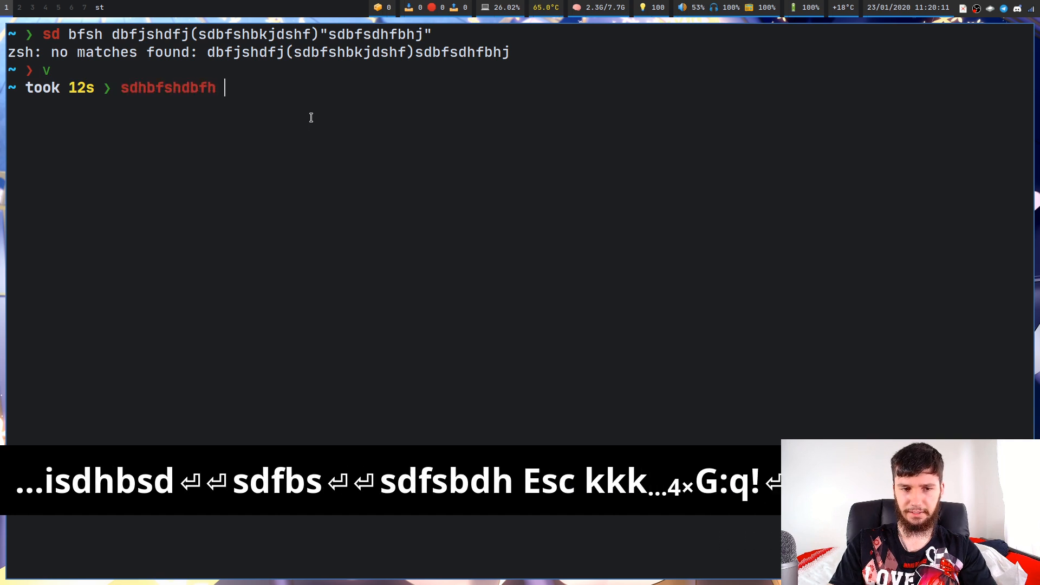
Type 'sdfbshdfbh sdjfh()' with hbsdhbfbh inside, then an empty quote pair and 'bhsdb fhb'.
text(sdfbshdfbh sdjfh())
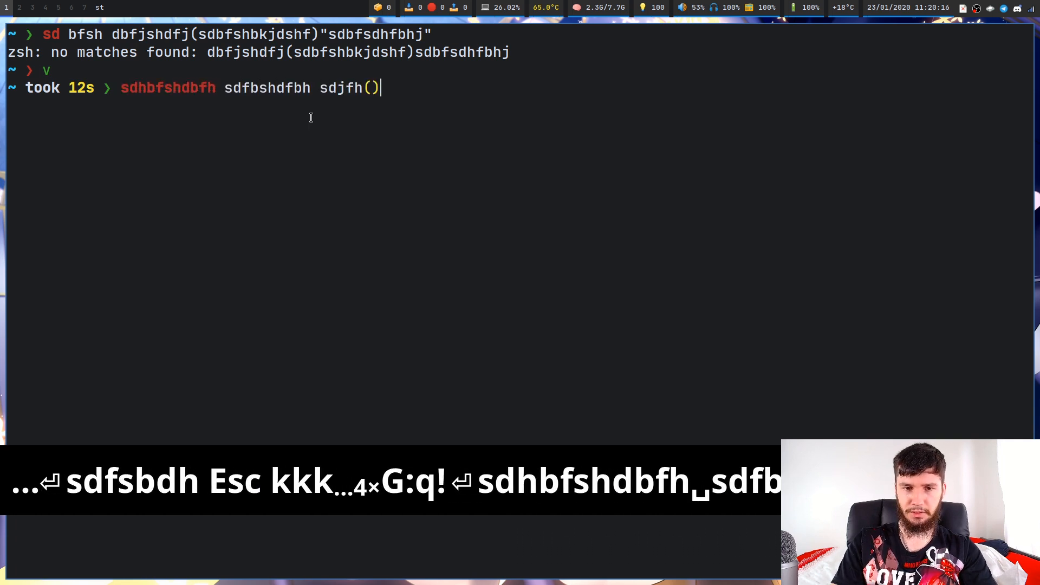
text(hbsdhbfbh)
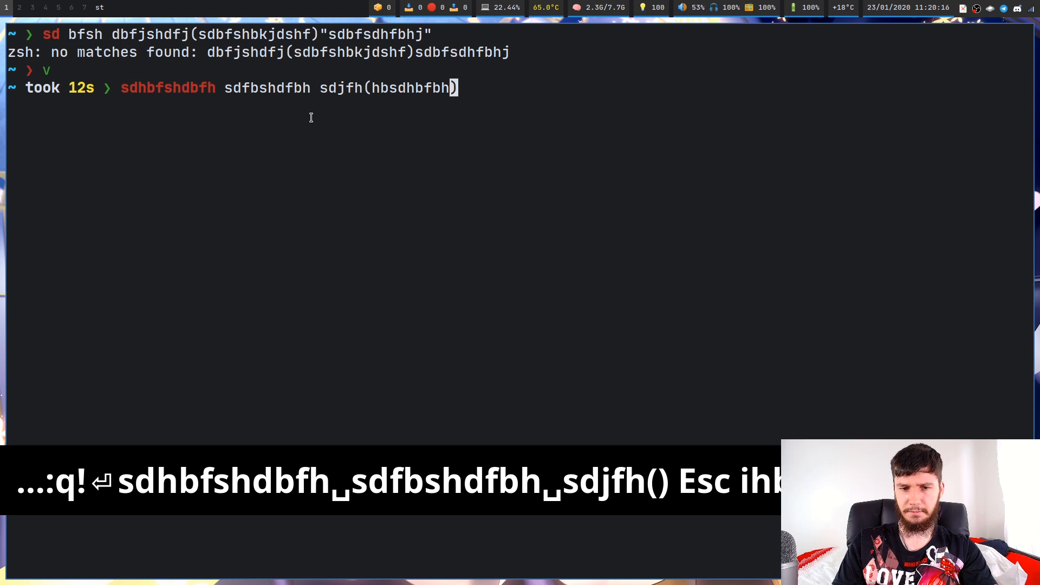
text("")
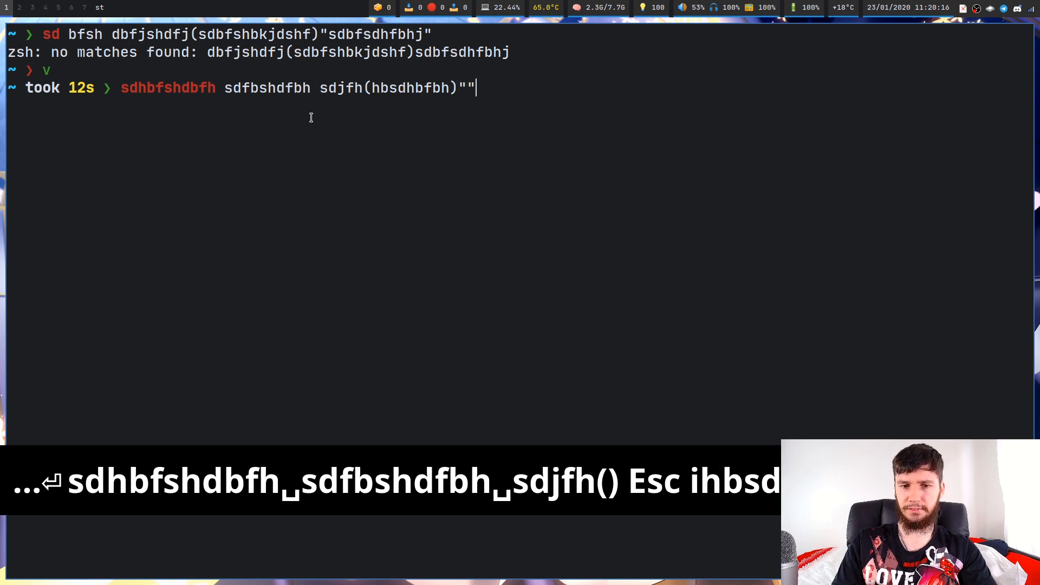
text(bhsdb fhb)
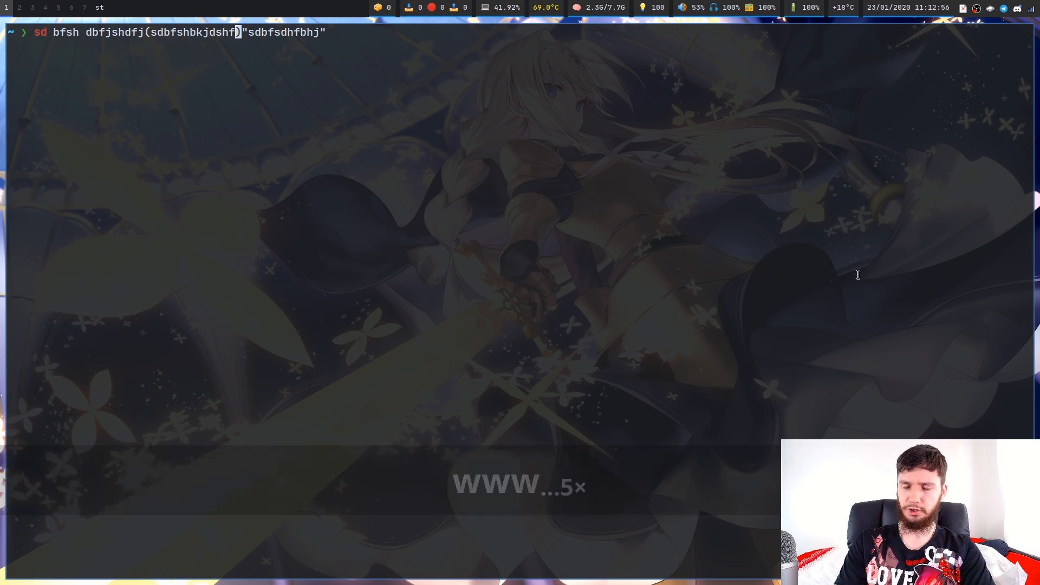
mouse_move(844, 177)
text(l)
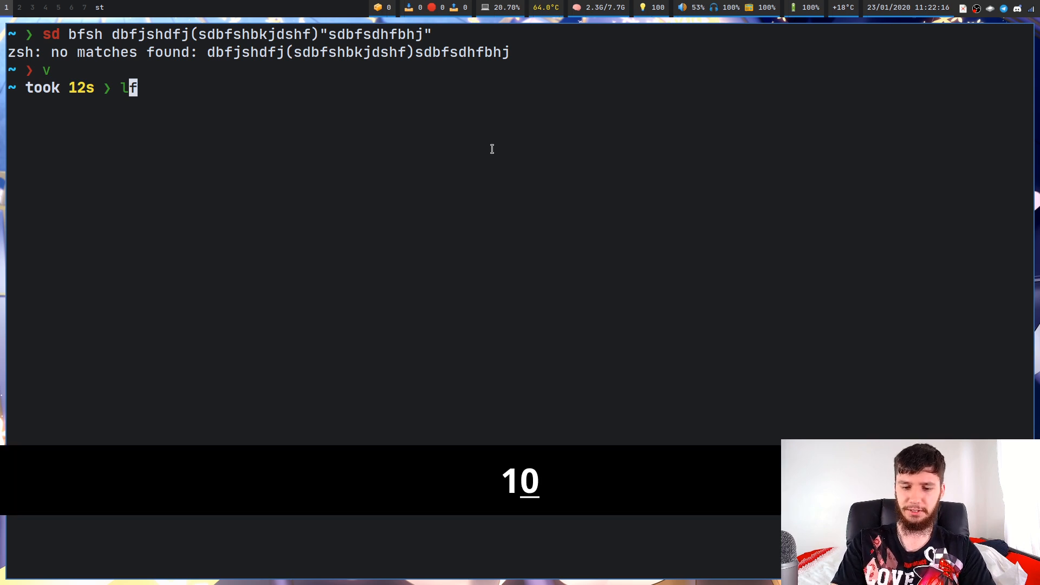
Type the command sdhbfshdbfh sdfbshdfbh sdjfh(hbsdhbfbh)"bhsdbfhb".
text(sdhbfshdbfh sdfbshdfbh sdjfh(hbsdhbfbh)"bhsdbfhb")
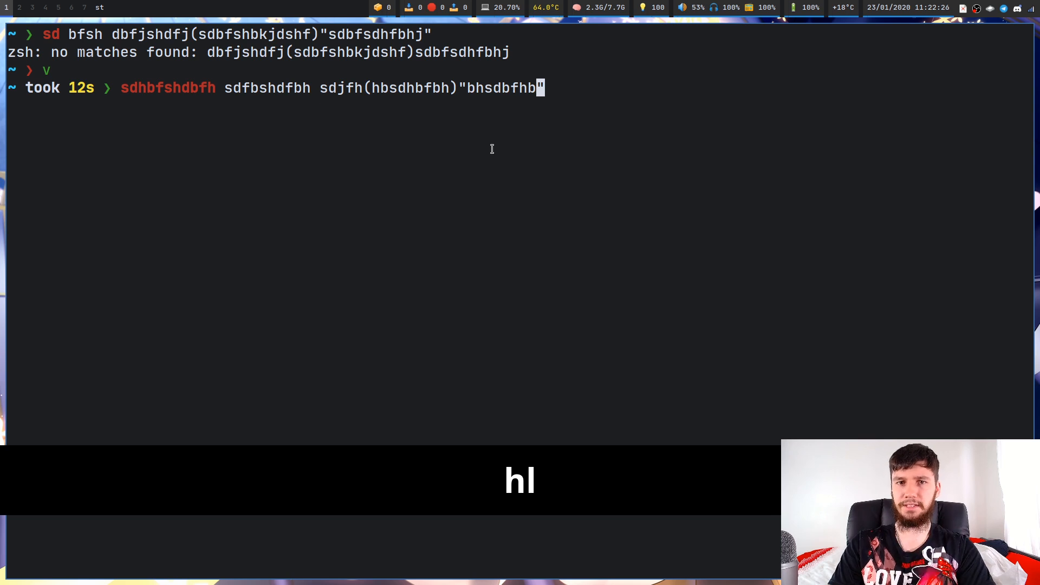
key(h)
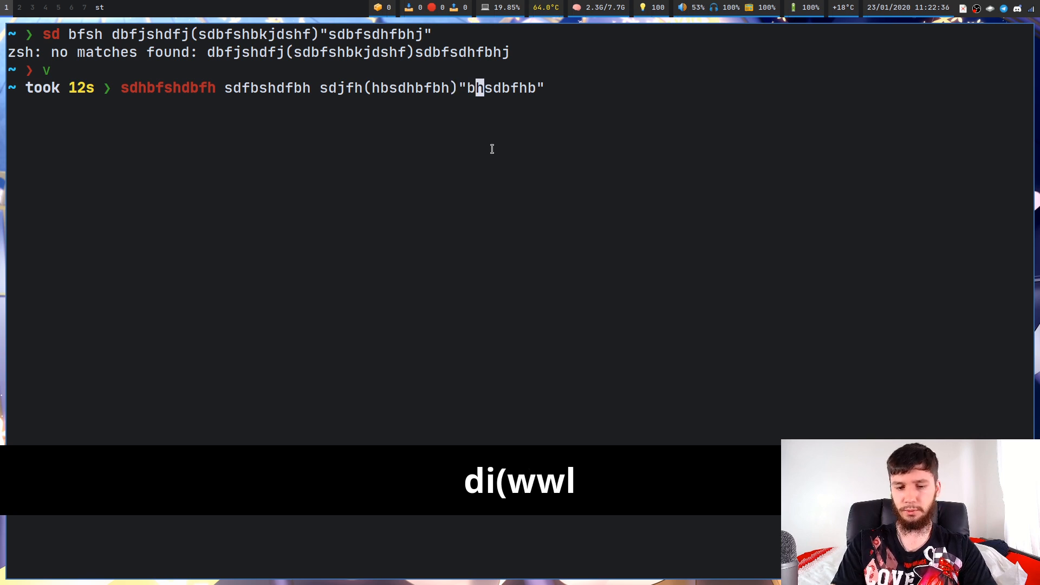
text(ci)
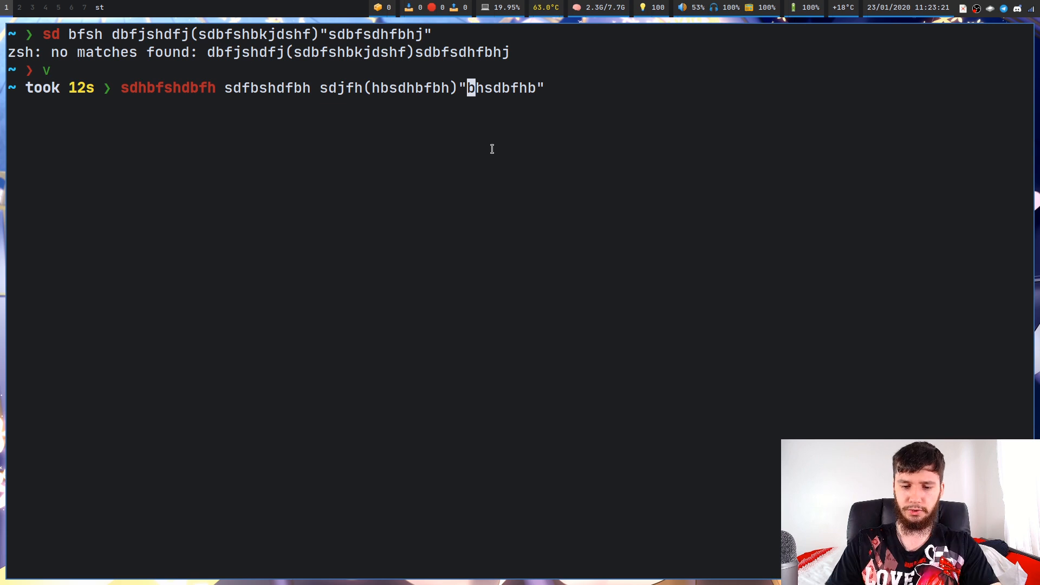
Change the quoted word to jsdhjbfsd in Vim, save back with :wq!, then type hbs.
key(ctrl+v)
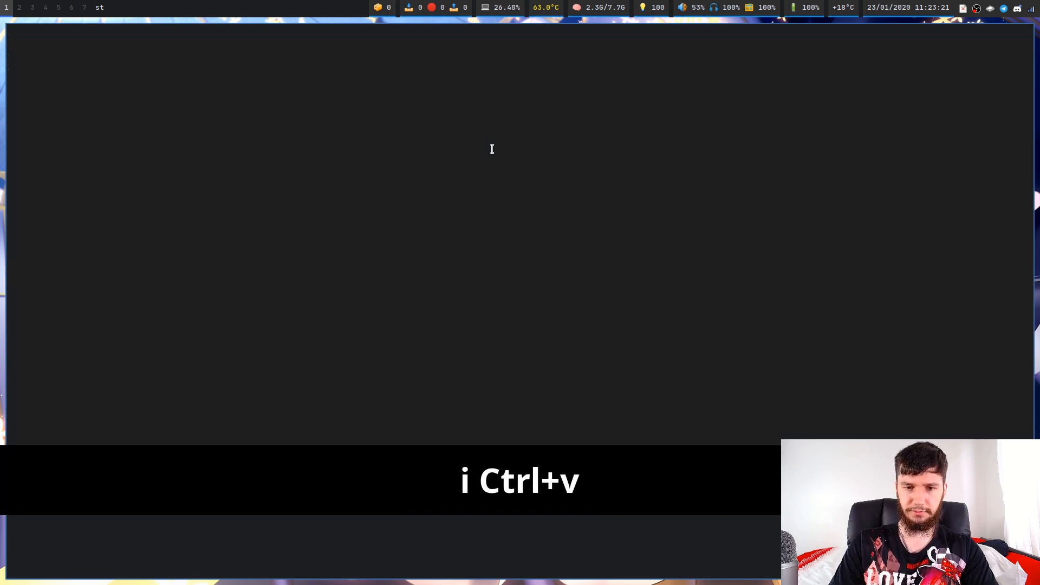
key(ctrl+l)
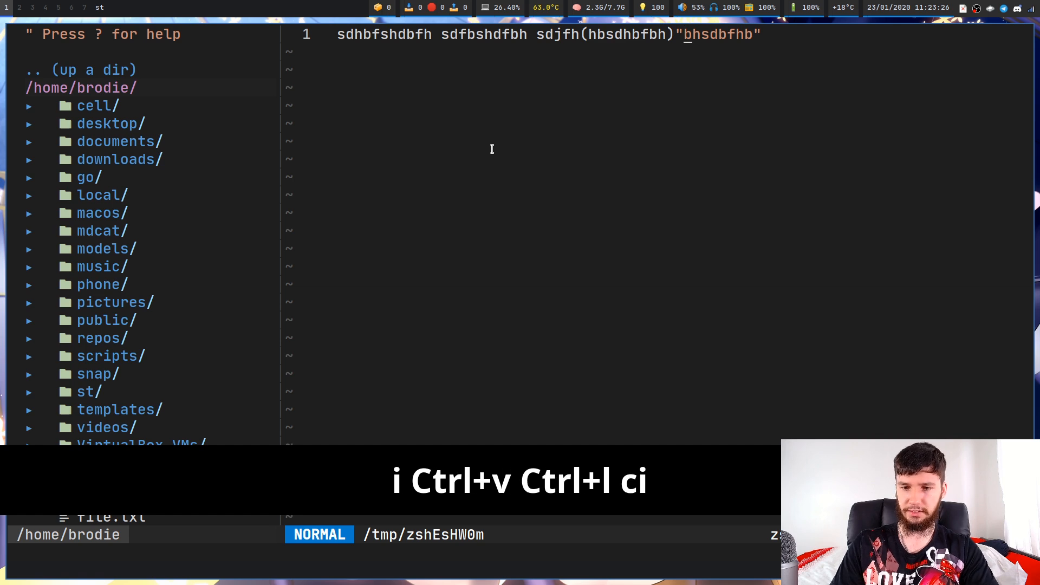
text(jsdhjbfsd)
click(393, 553)
text(:wq!)
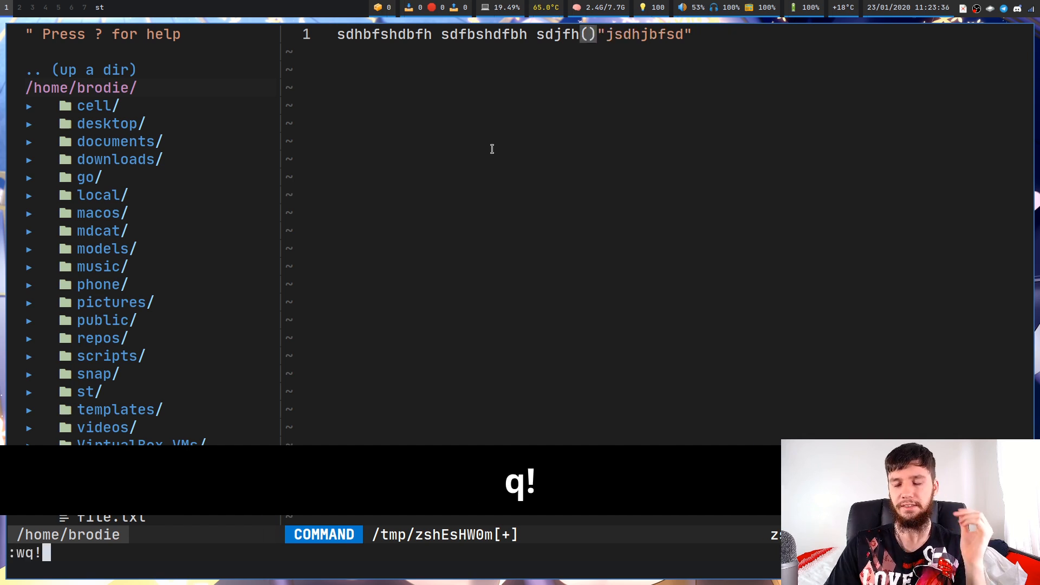
key(BackSpace)
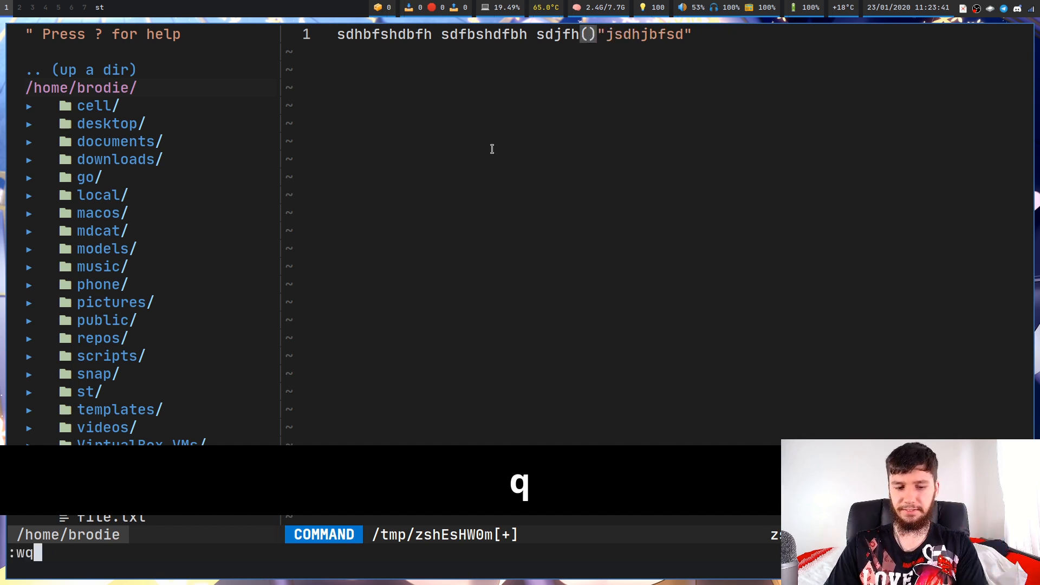
text(!)
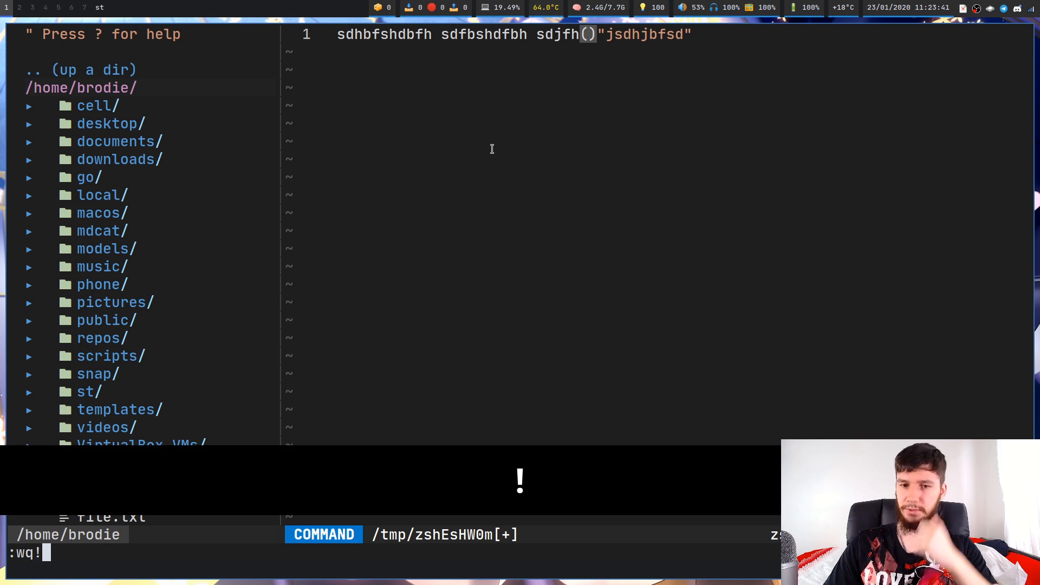
key(Return)
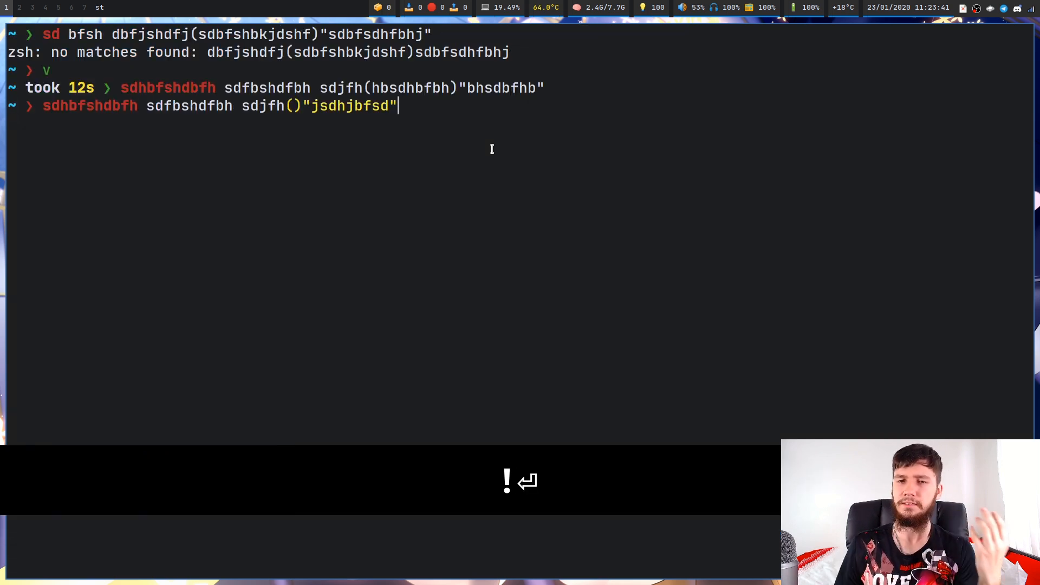
key(Escape)
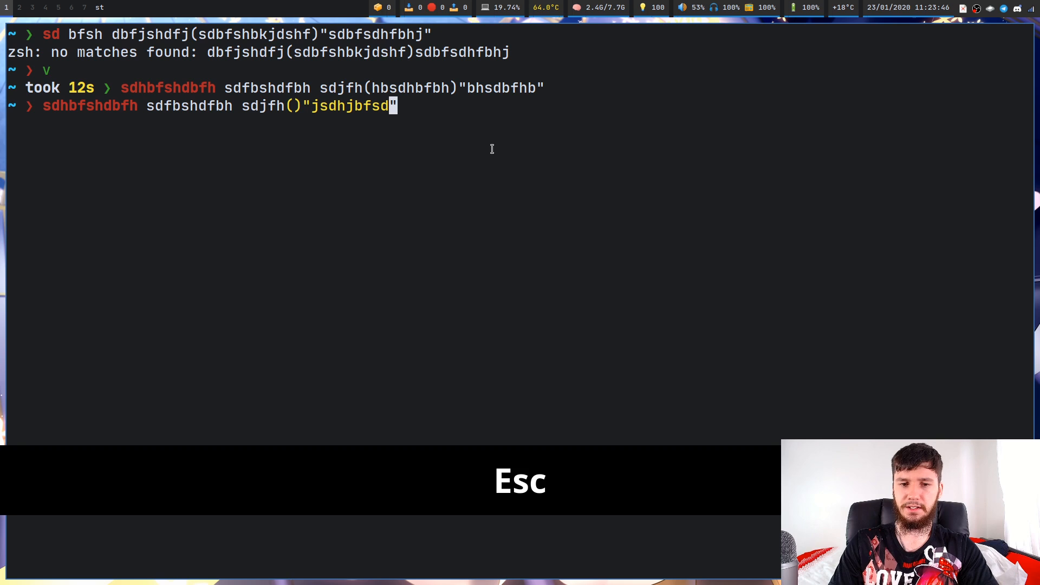
text(hbshsdb)
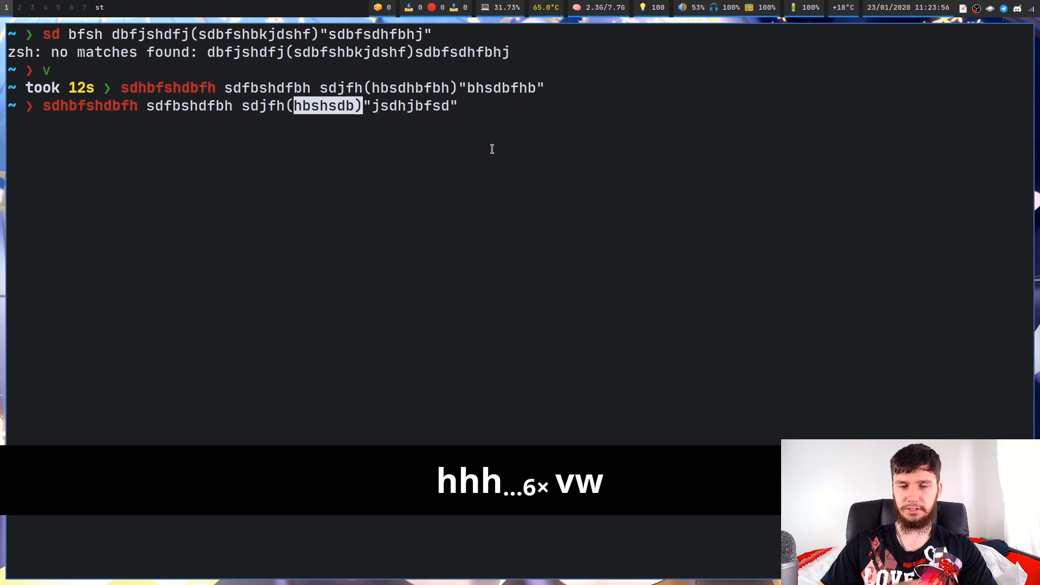
key(Escape)
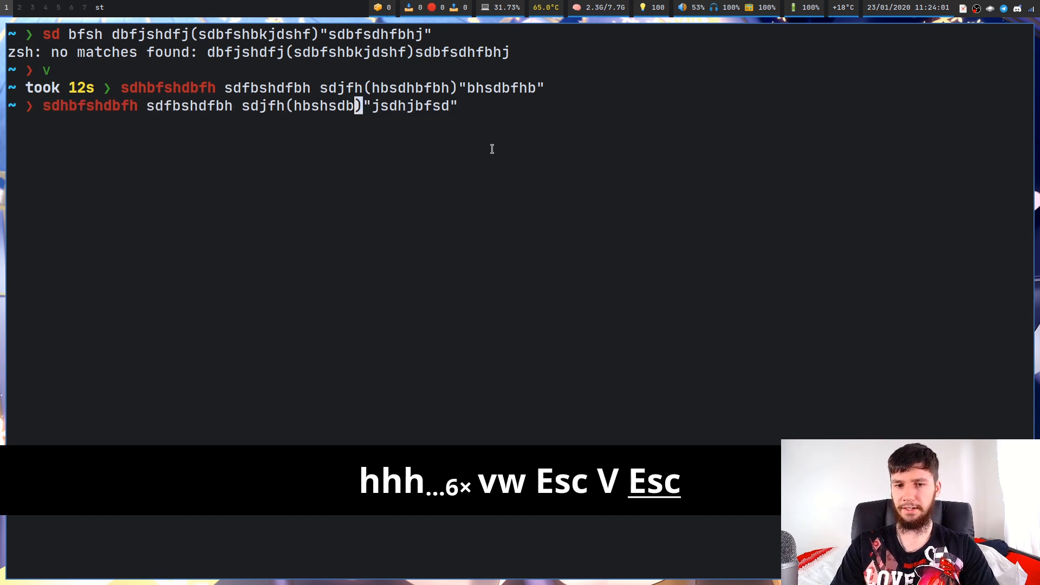
key(h)
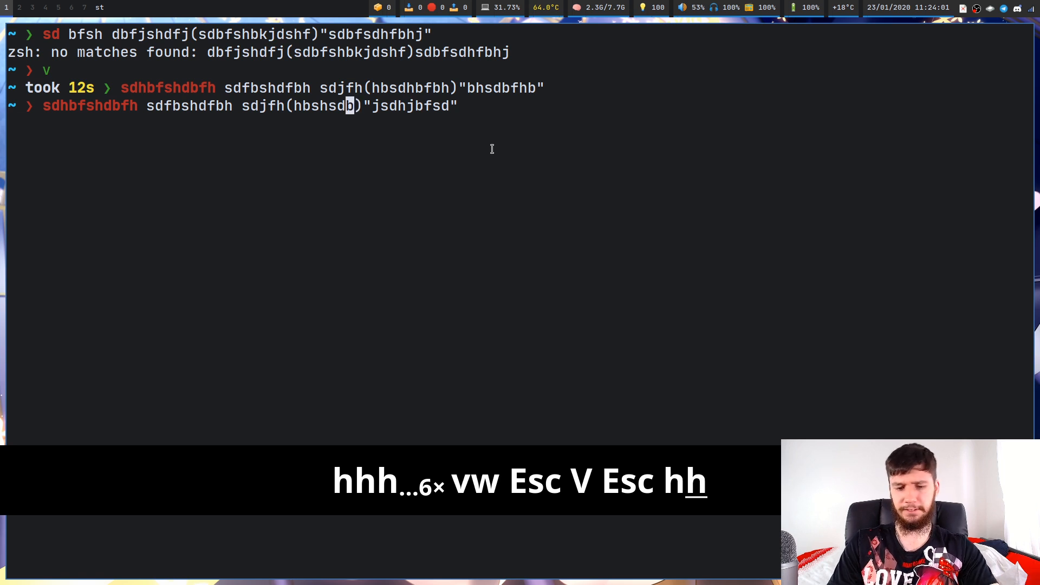
key(h)
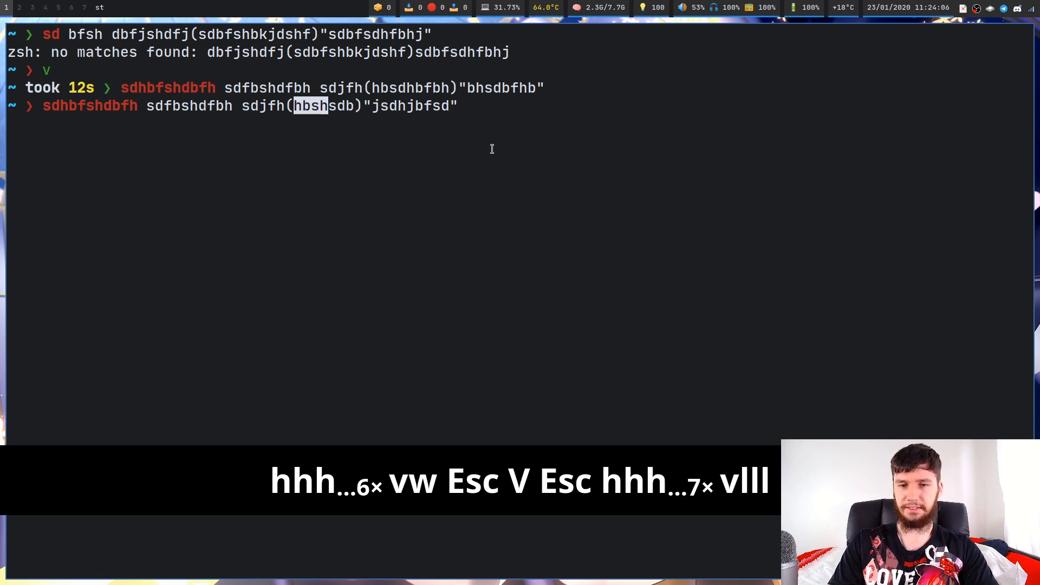
key(g)
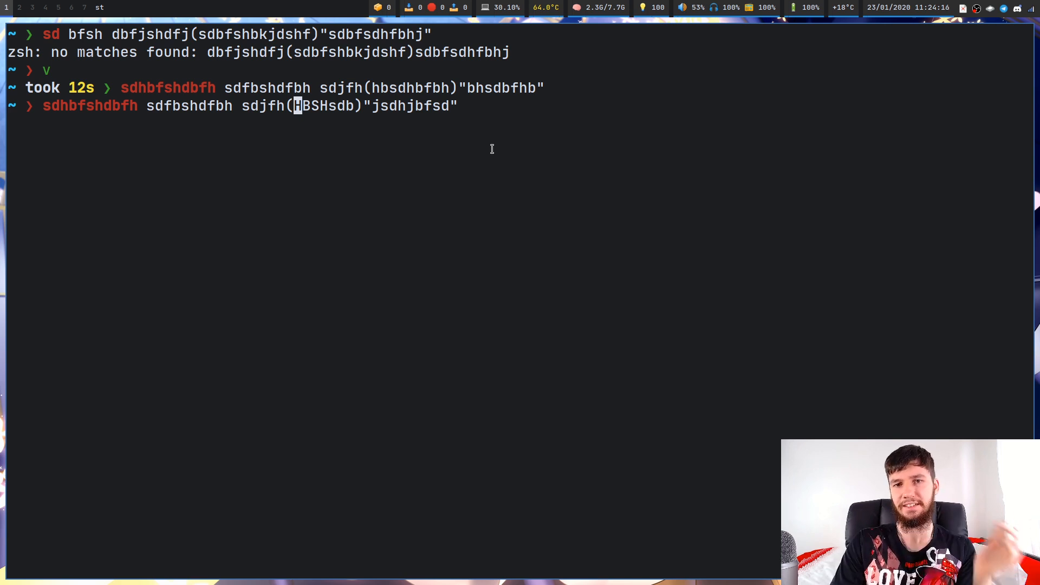
key(u)
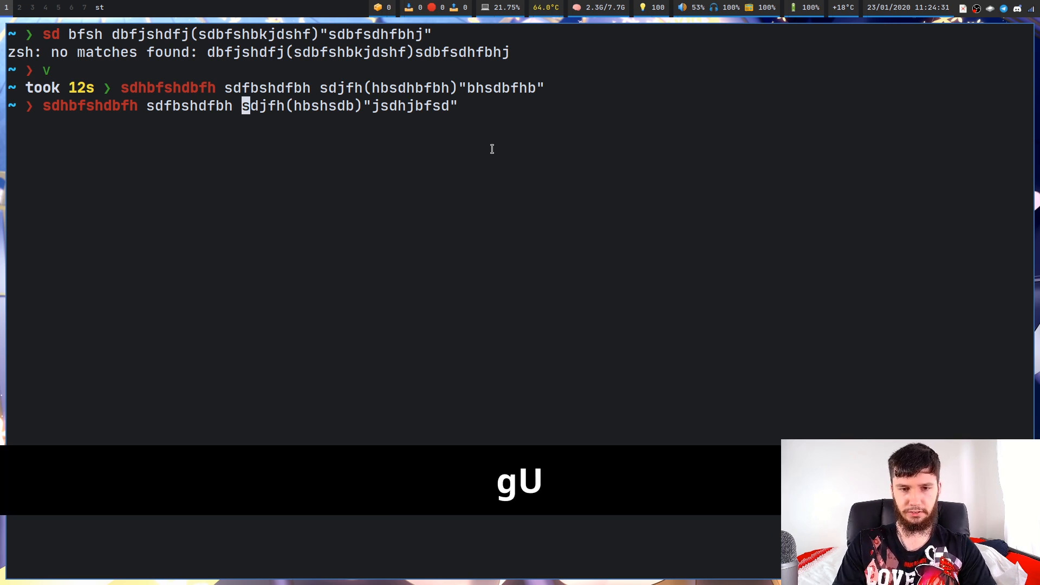
key(G)
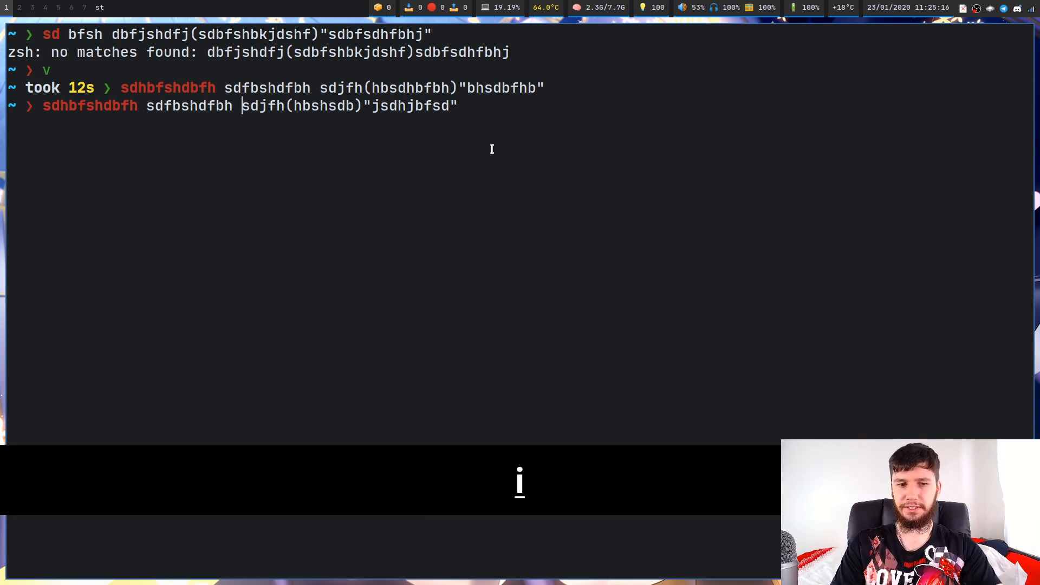
Insert jbsdhbfhjsdbf before sdjfh, then undo and redo the insertion.
text(jbsdhbfhjsdbf)
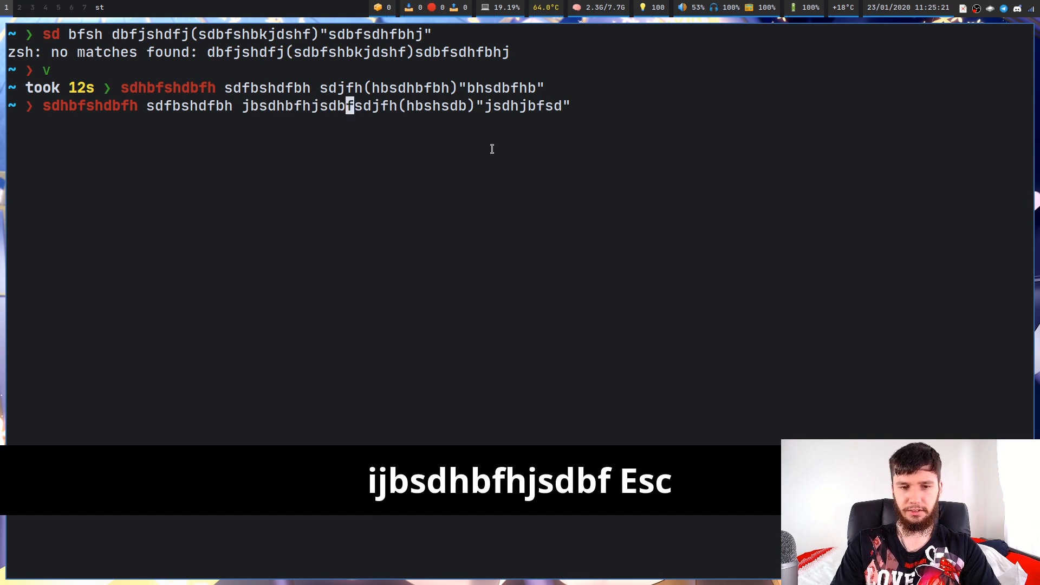
key(ctrl+r)
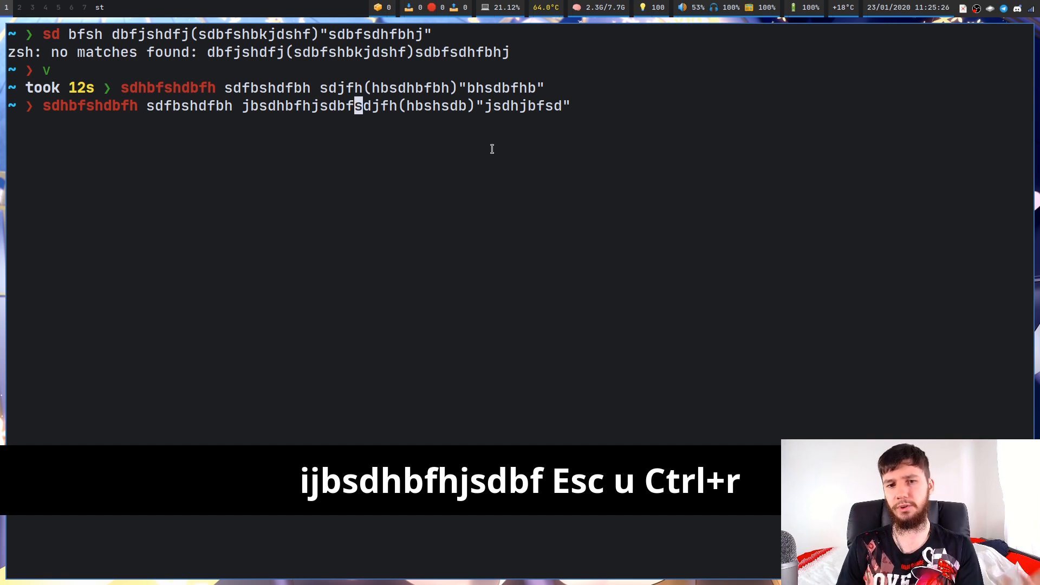
key(h)
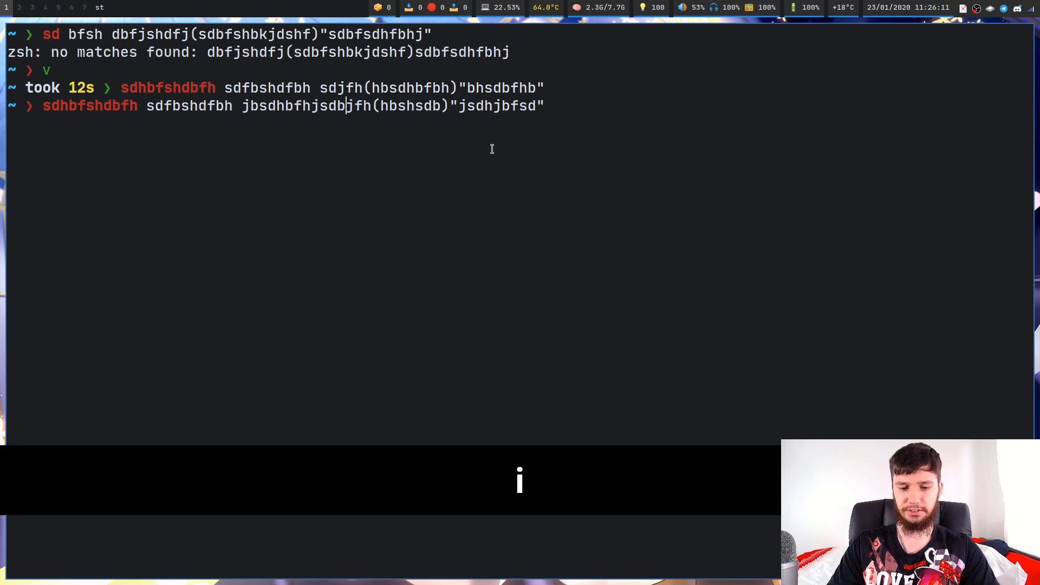
Discard the editor session, clear the screen and junk command line, then open and quit .vimrc.
key(Return)
text(:)
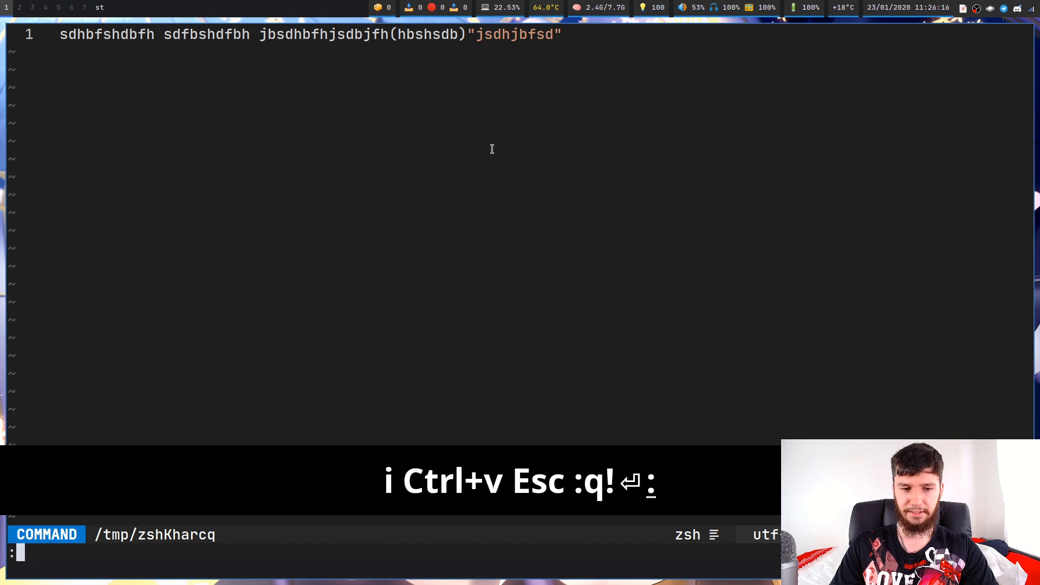
key(Return)
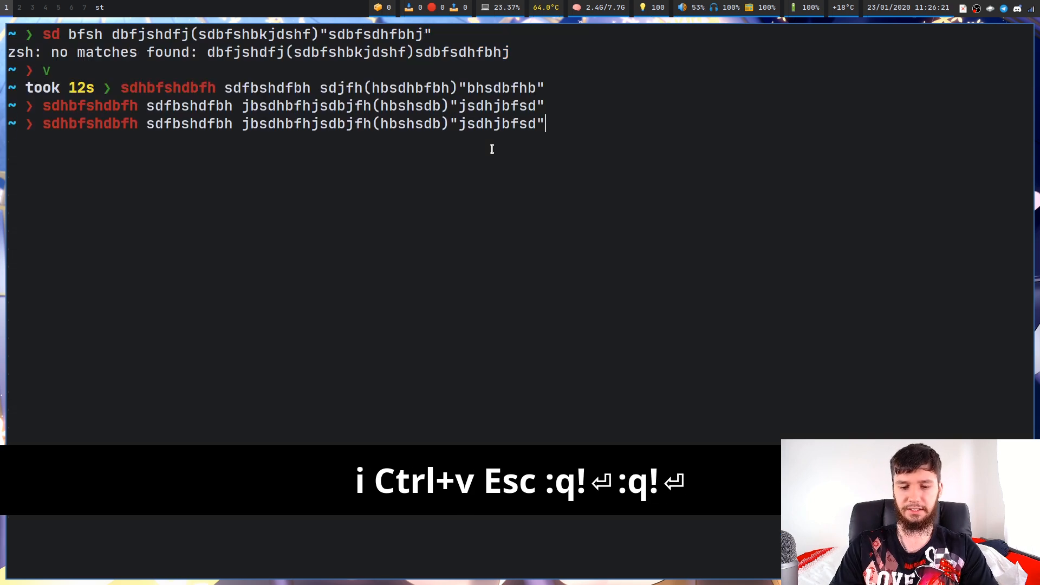
key(ctrl+l)
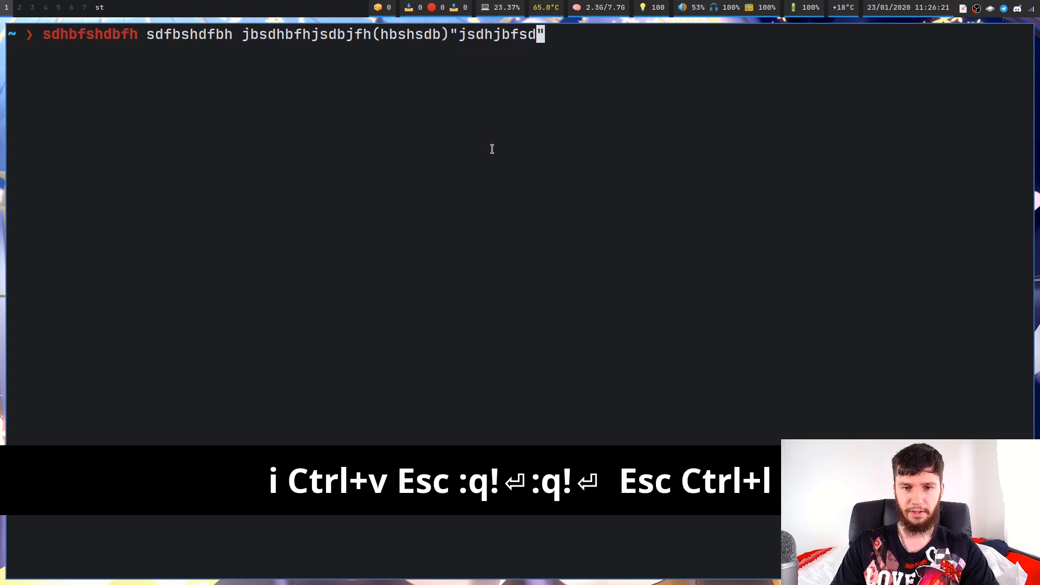
key(ctrl+l)
text(v .vimrc)
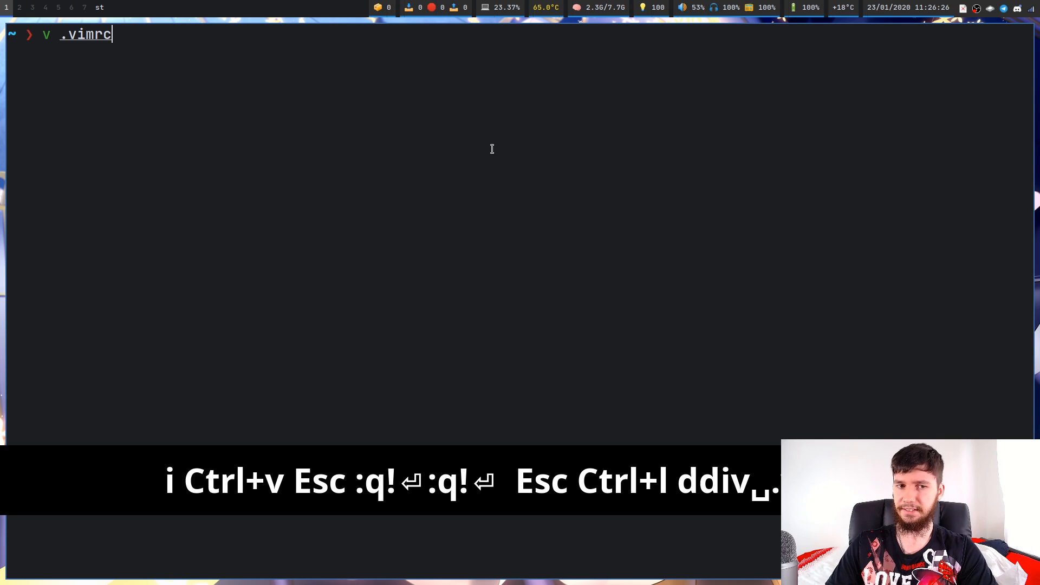
key(Return)
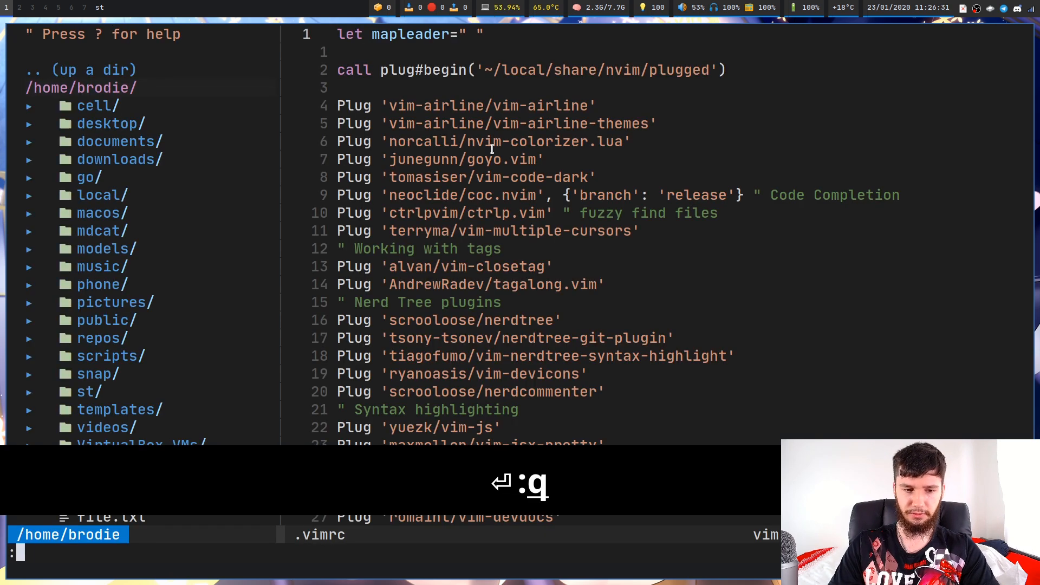
key(Return)
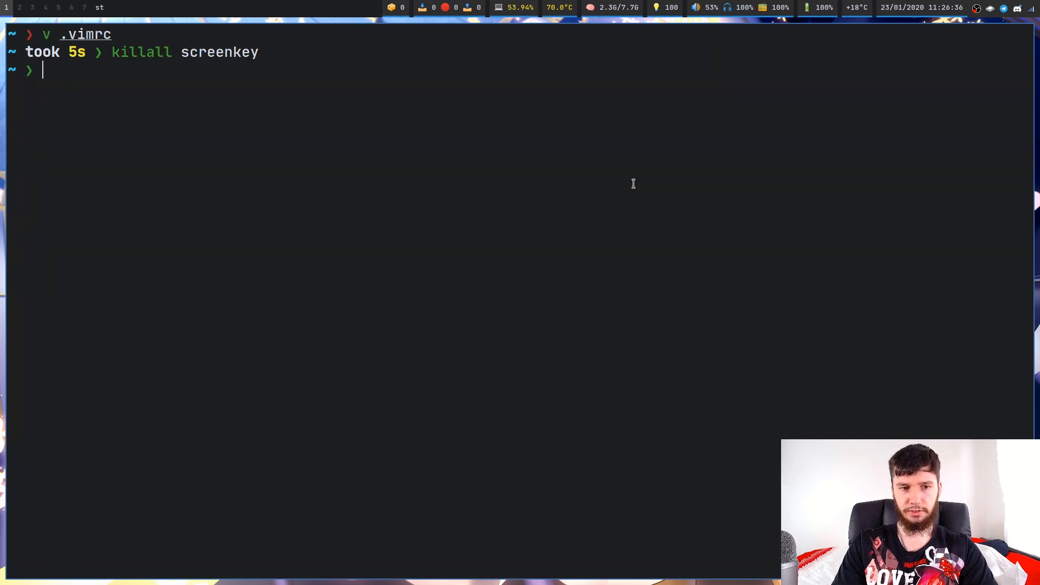
Open .zshrc with 'v .z', scroll down, and visually select the '^v' edit-command-line binding.
text(v .z)
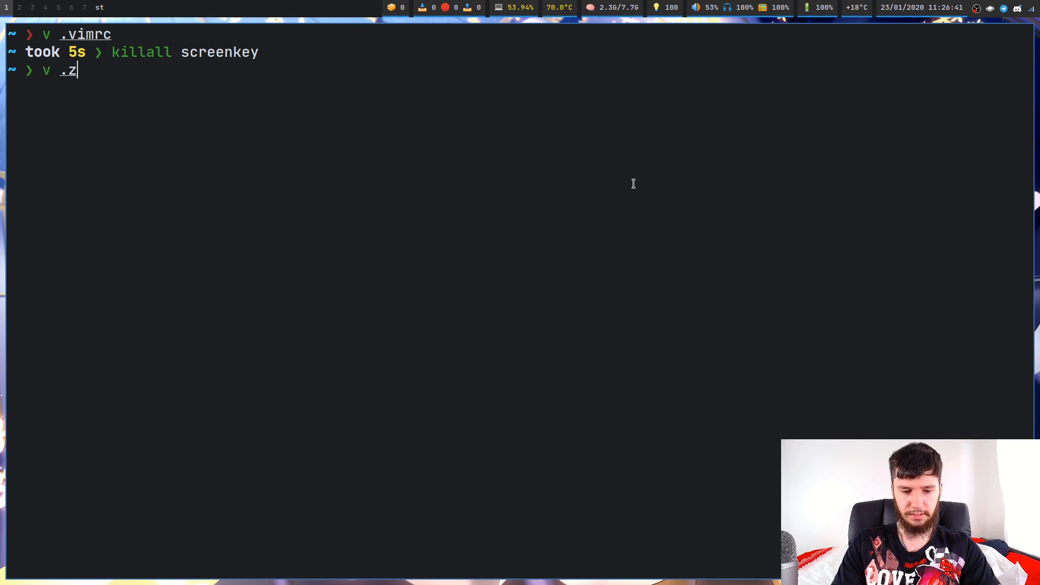
key(Return)
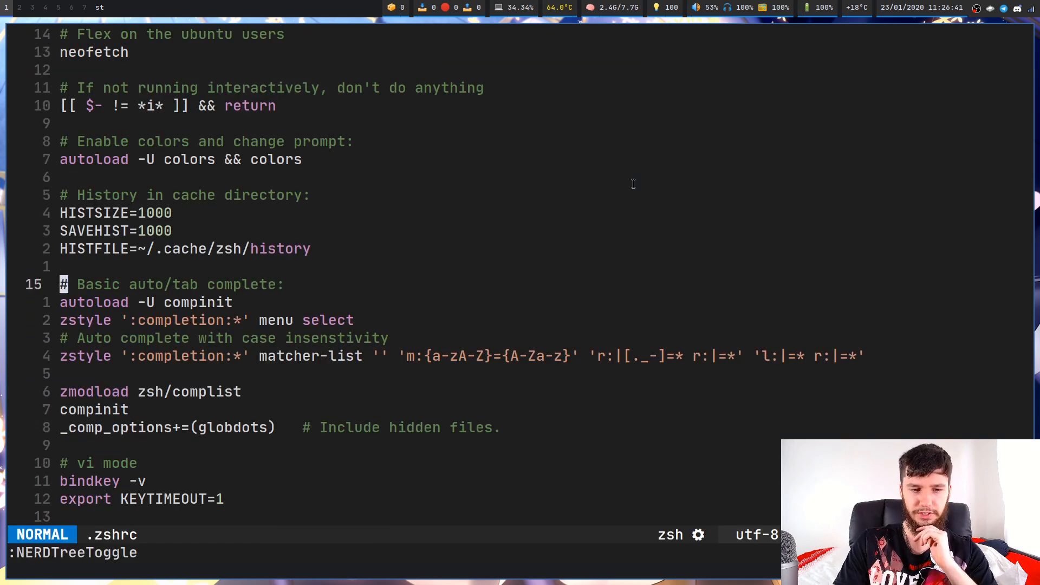
scroll(down, 3)
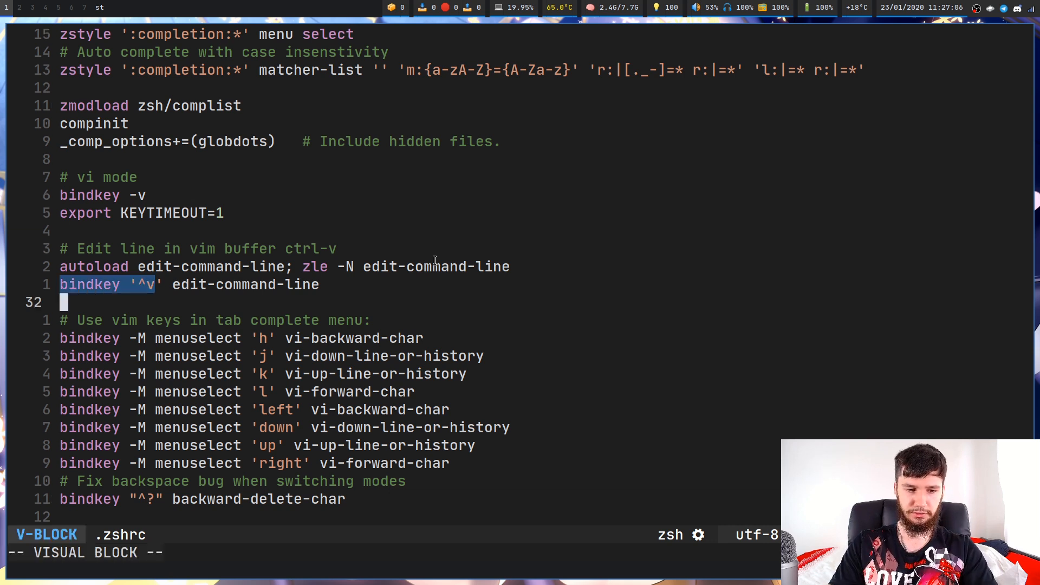
key(Escape)
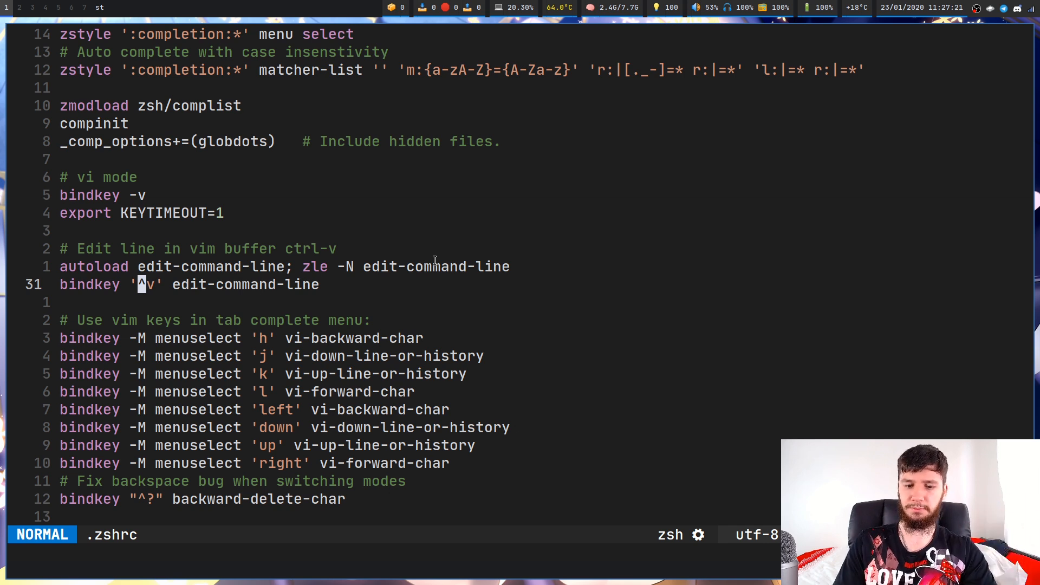
key(v)
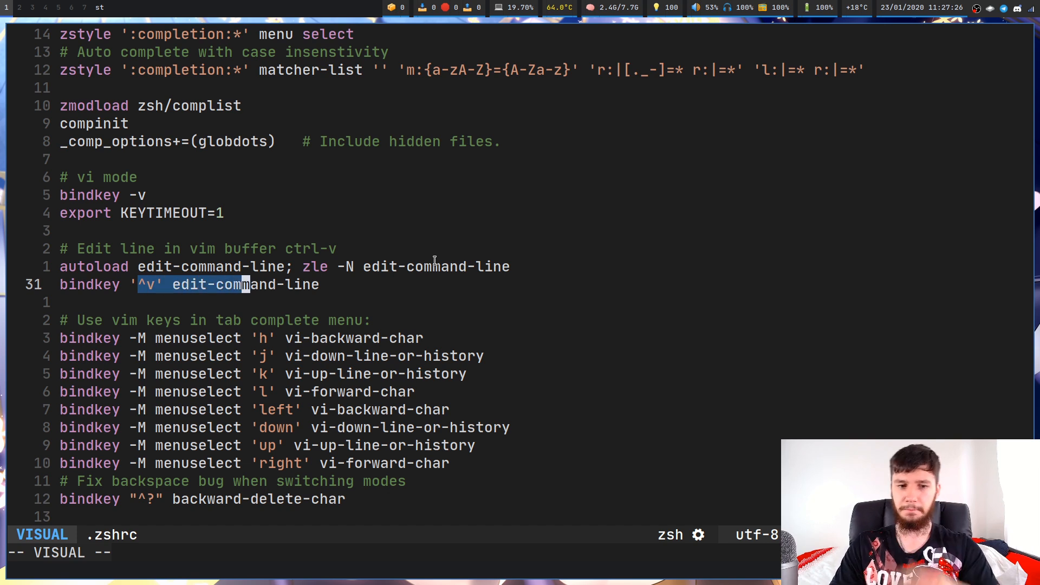
key(Escape)
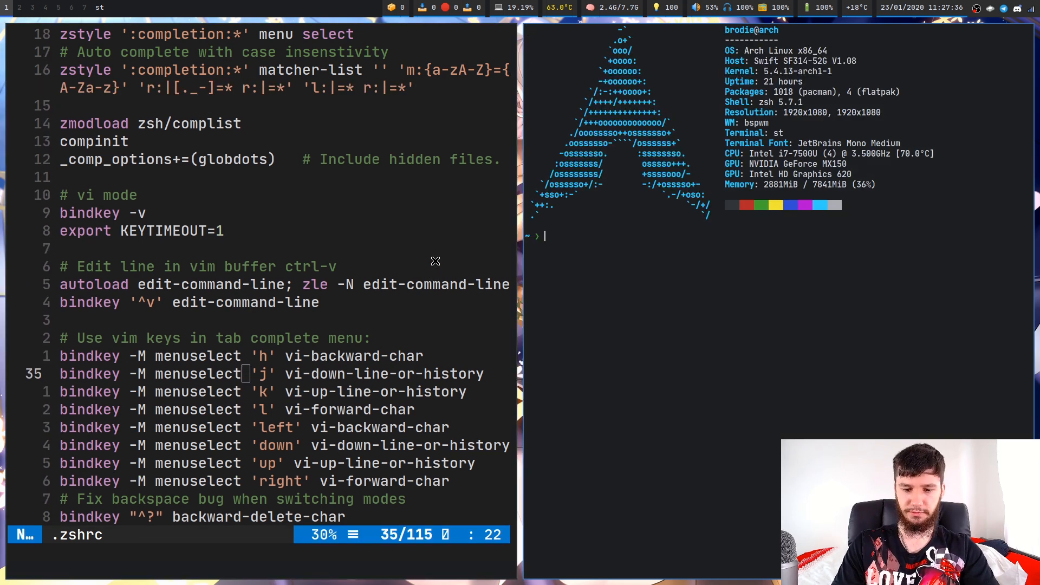
Run ls in the new terminal pane and move the .zshrc view to the backspace-fix line.
text(ls)
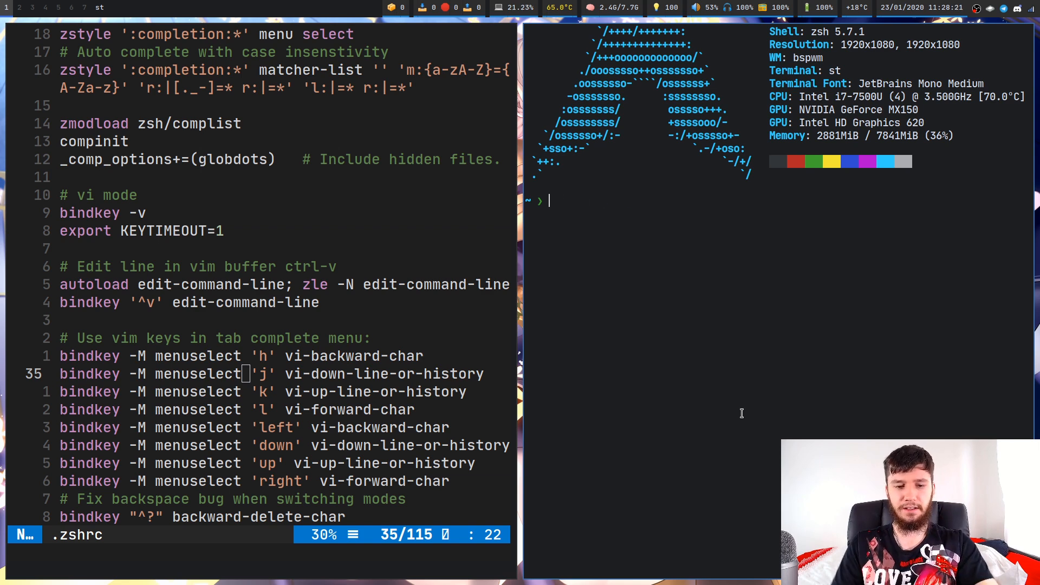
key(j)
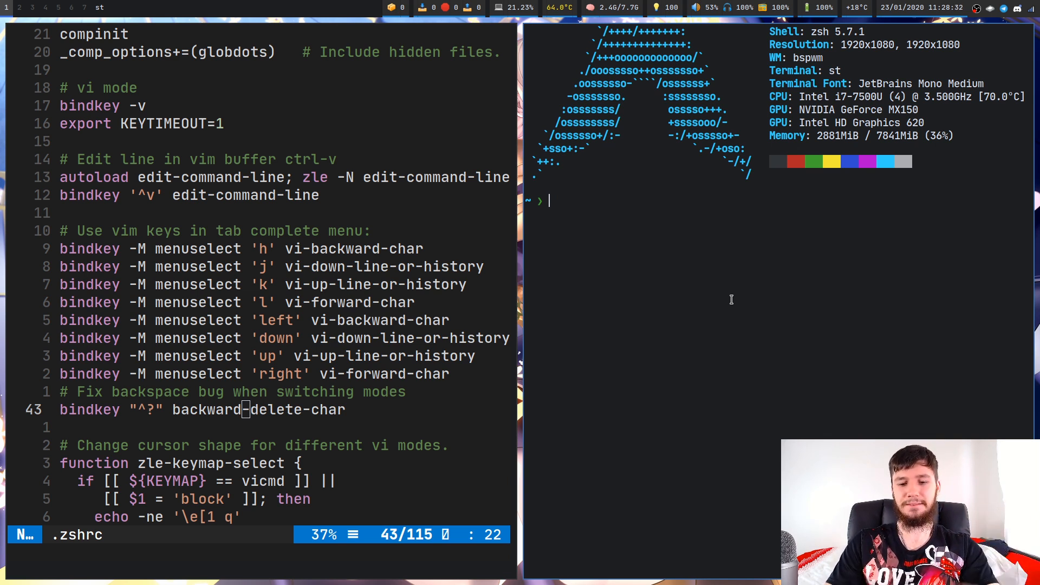
Type gibberish in the side terminal, trim it with Backspace, then scroll toward the cursor-shape function.
text(bsadbhjsadbfhasdbfhb)
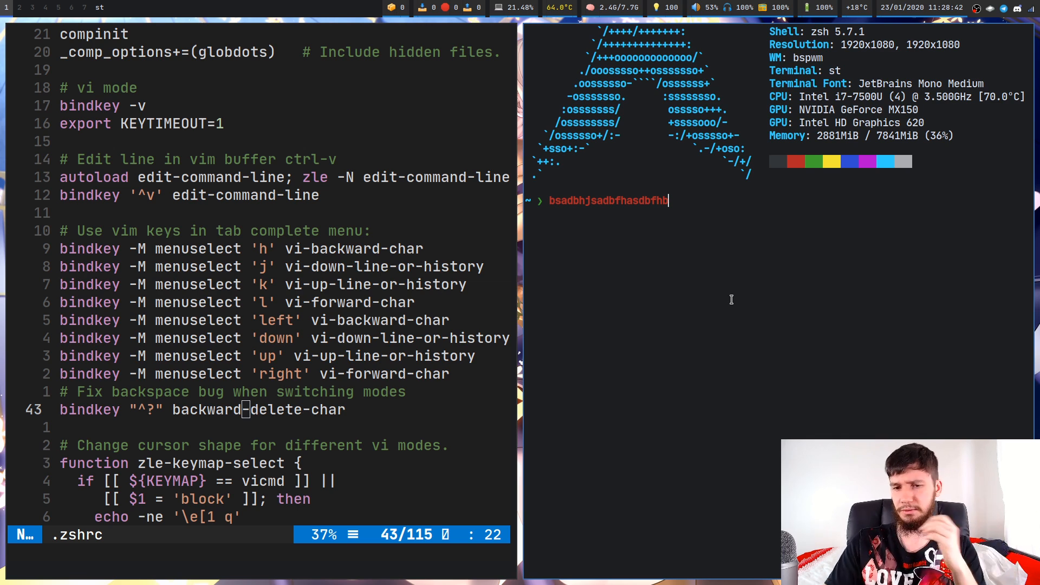
key(BackSpace)
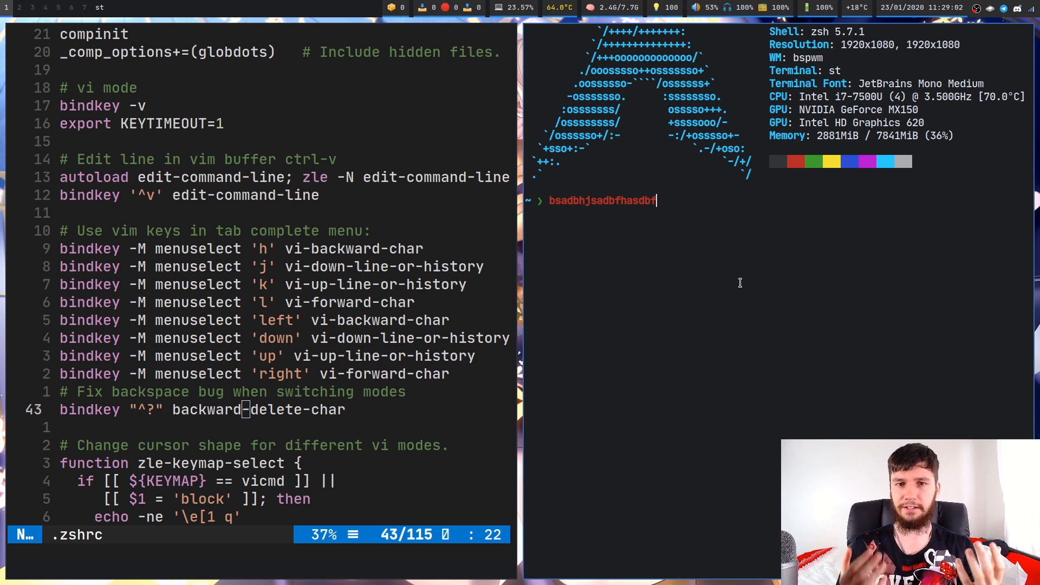
key(o)
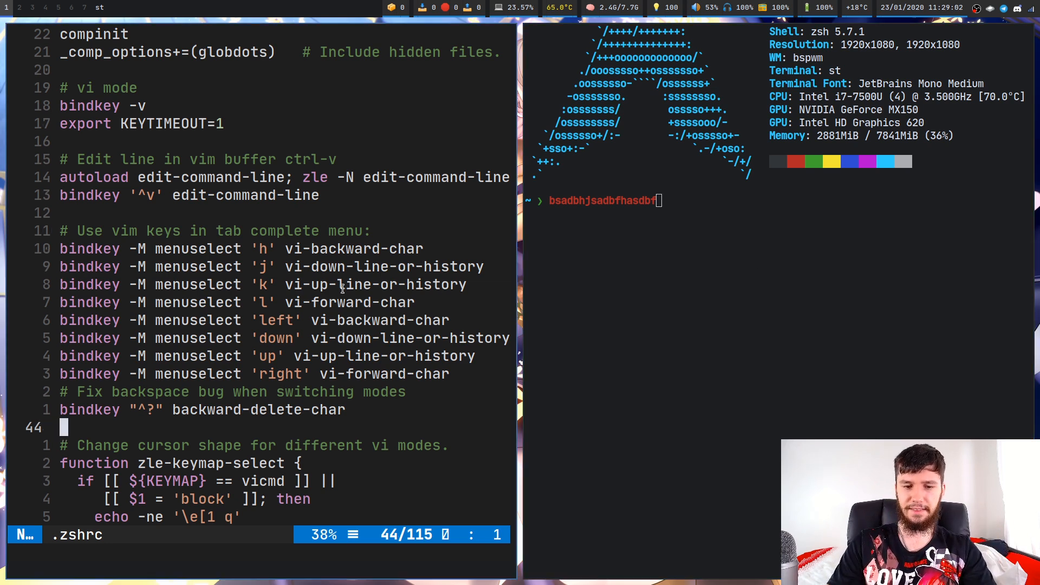
scroll(down, 3)
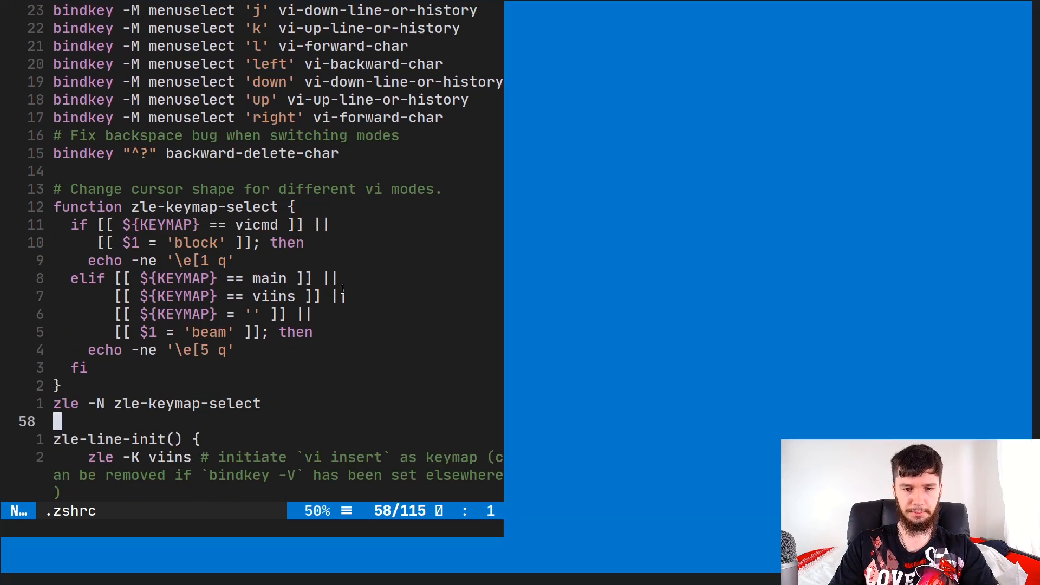
Show block versus beam cursors across vi modes, then highlight the startup beam-cursor lines with V.
key(Escape)
text(bsadbhjsadbhas)
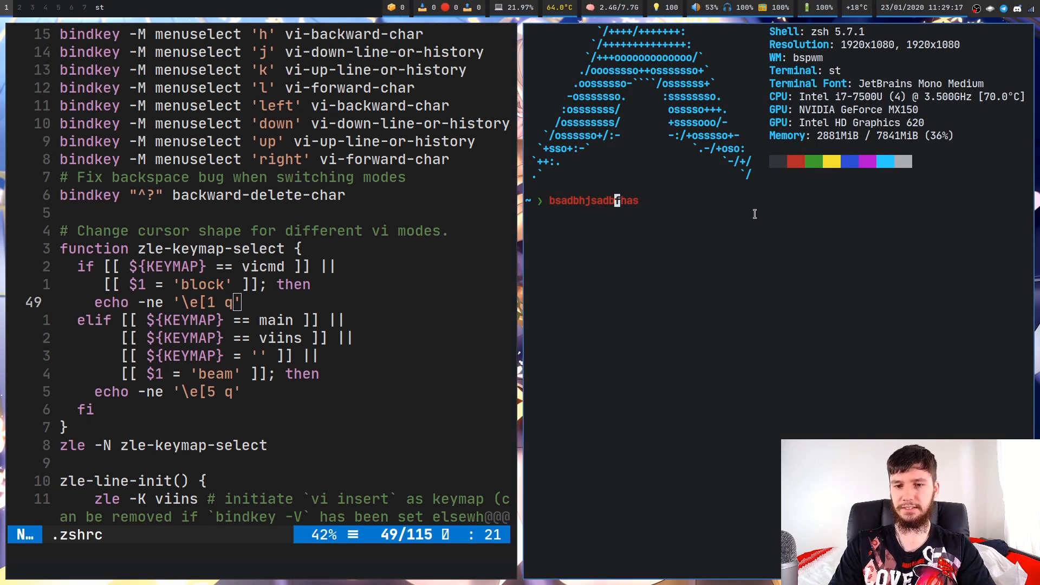
text(f)
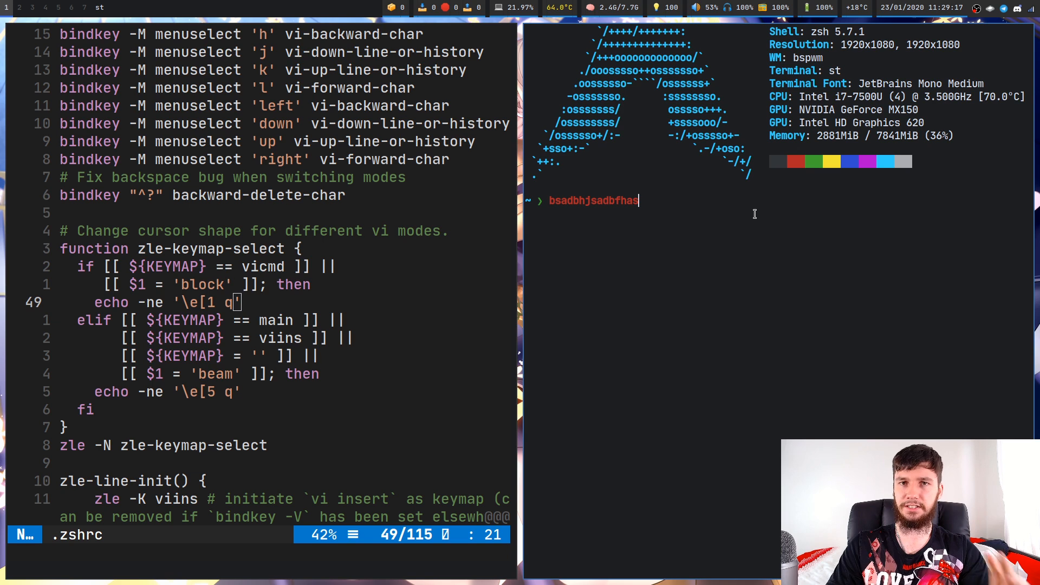
mouse_move(533, 242)
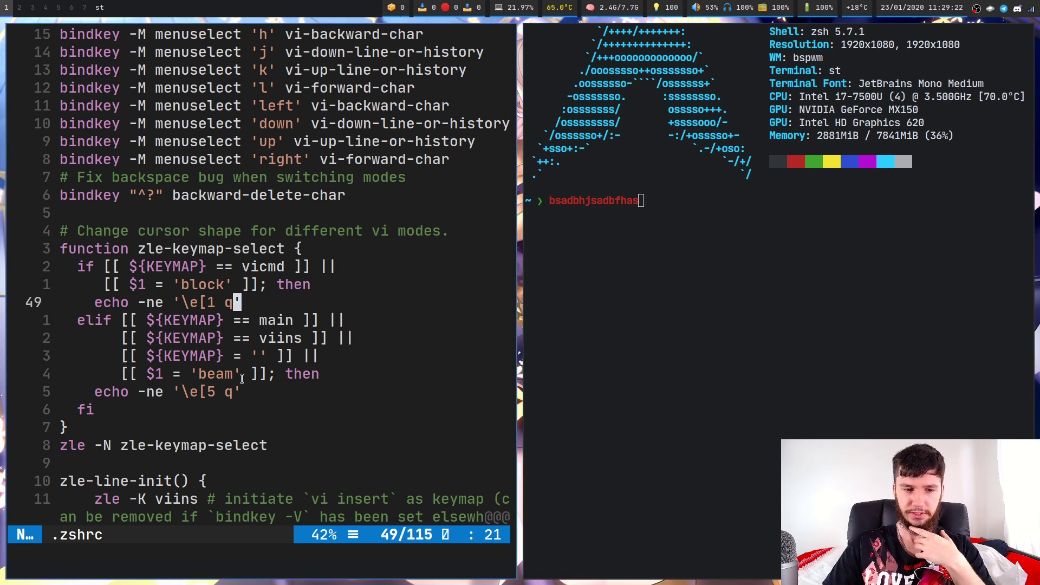
mouse_move(289, 428)
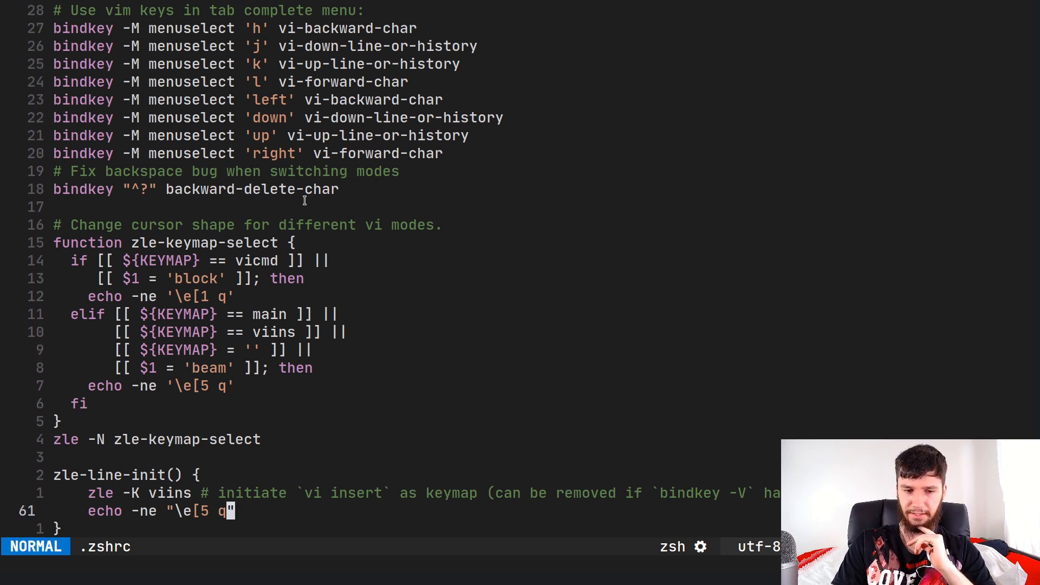
scroll(down, 3)
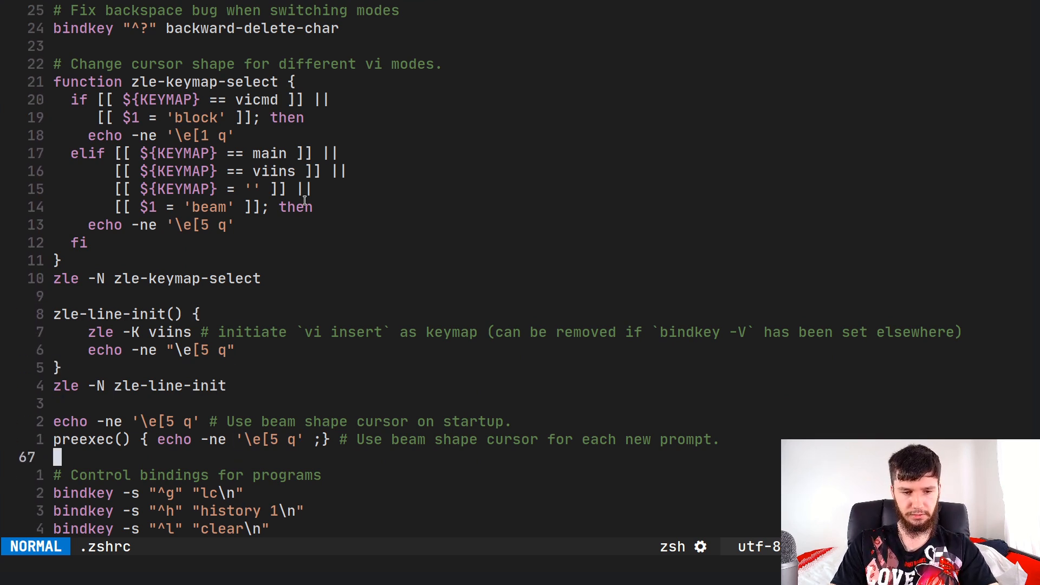
key(V)
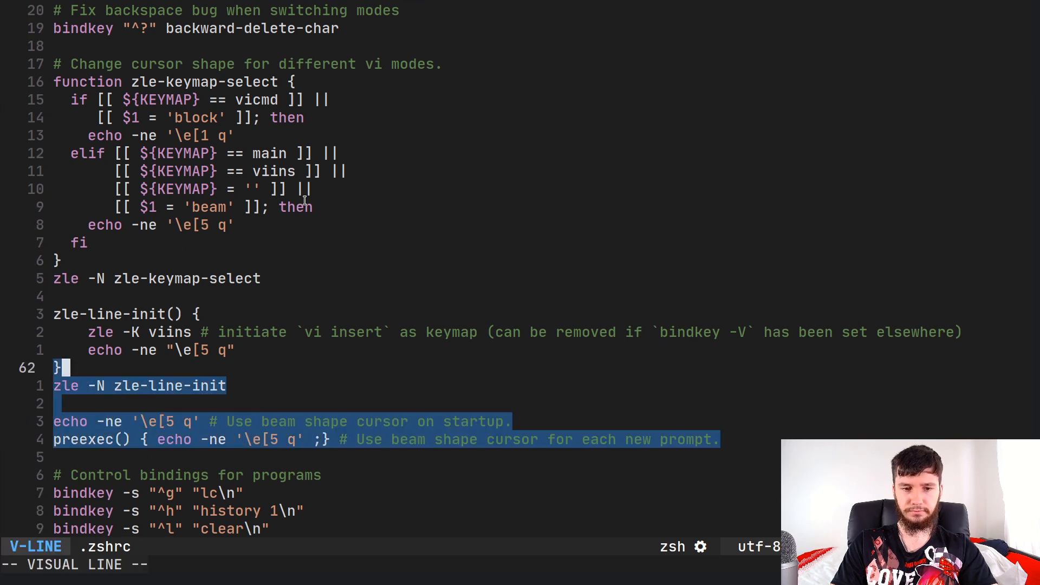
key(Escape)
text(bsadbhjsadbfhasssdhfsdf)
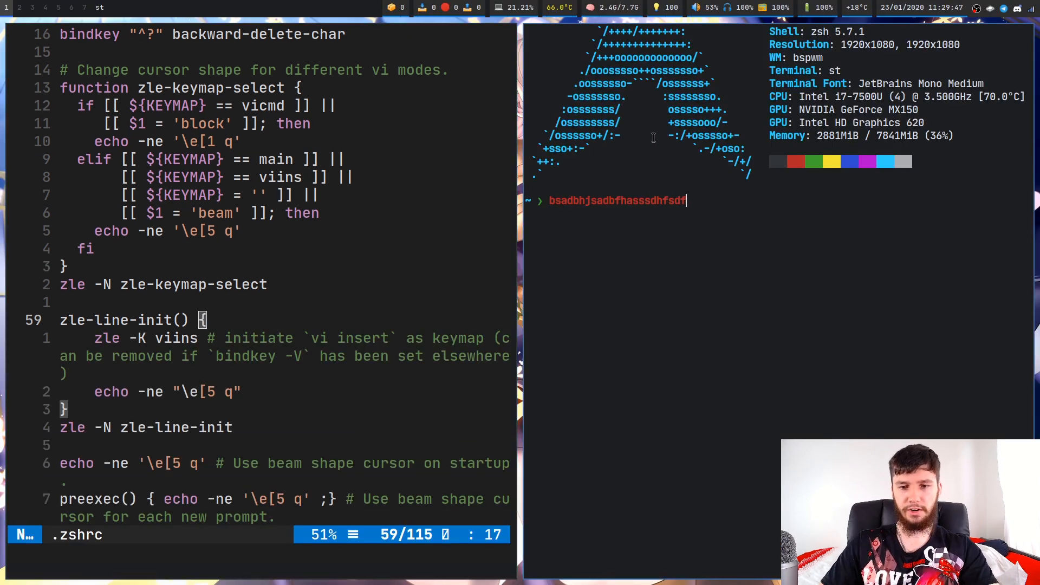
mouse_move(691, 165)
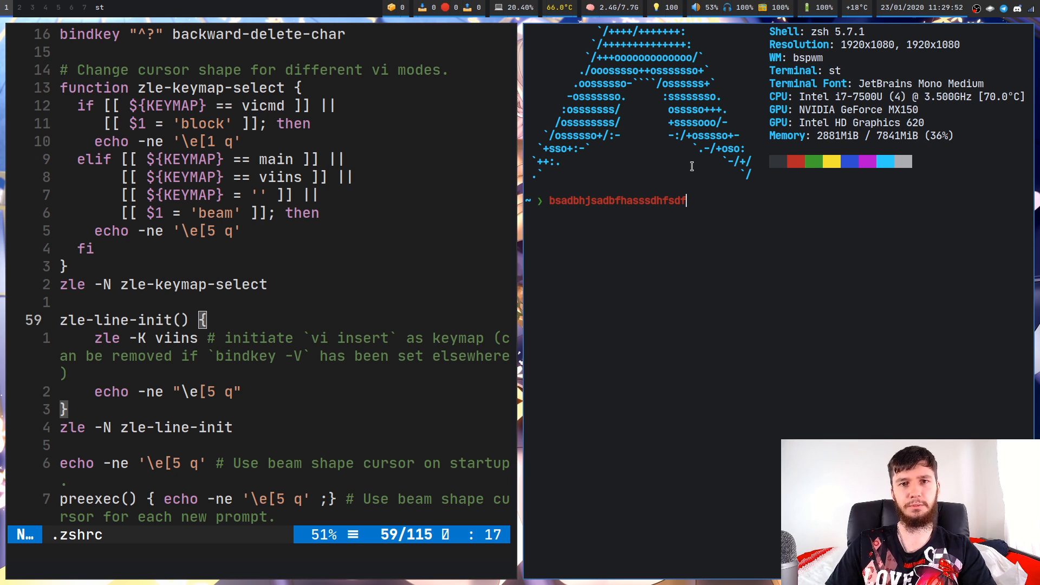